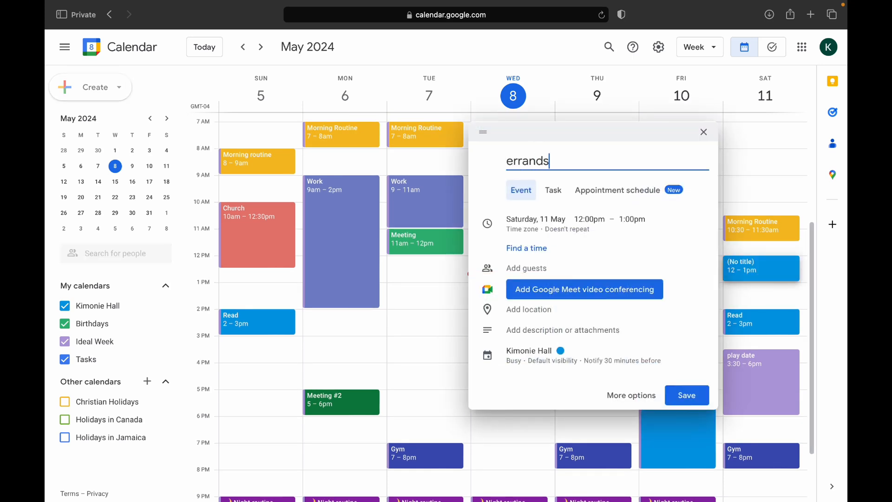
Step: Set the Errands event to repeat weekly on Saturday, then switch over to the Notion tab
click(537, 260)
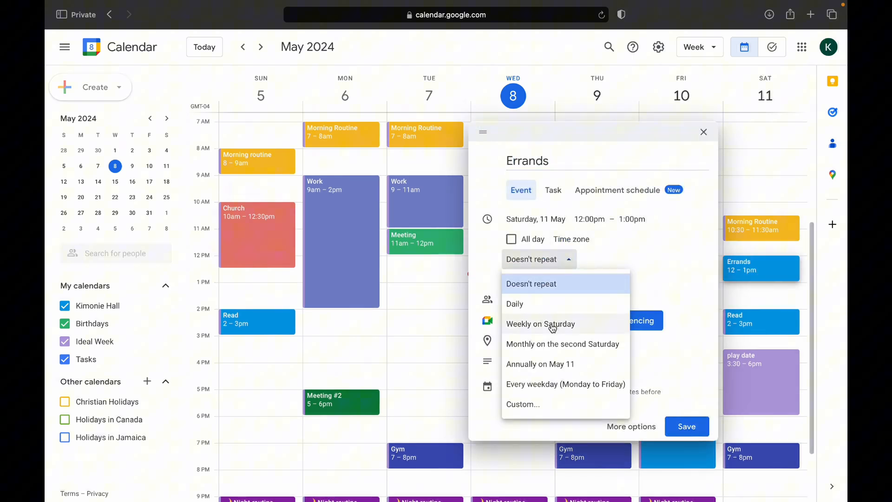
click(541, 323)
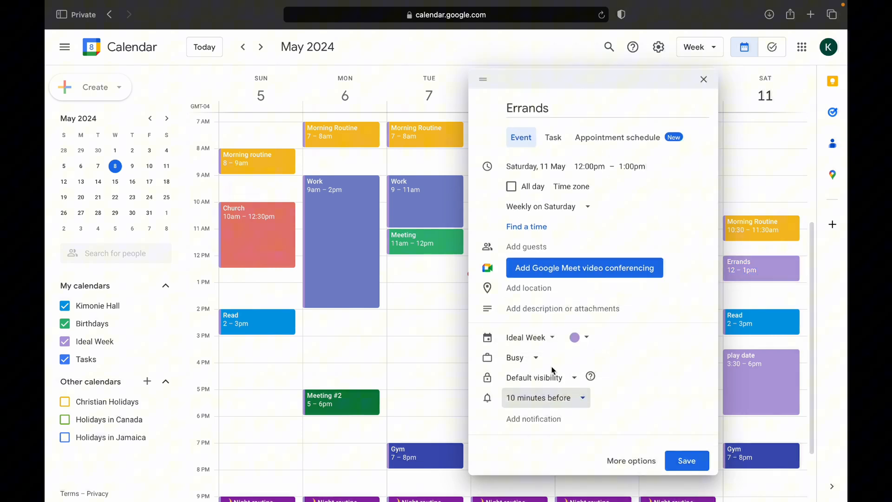
click(277, 10)
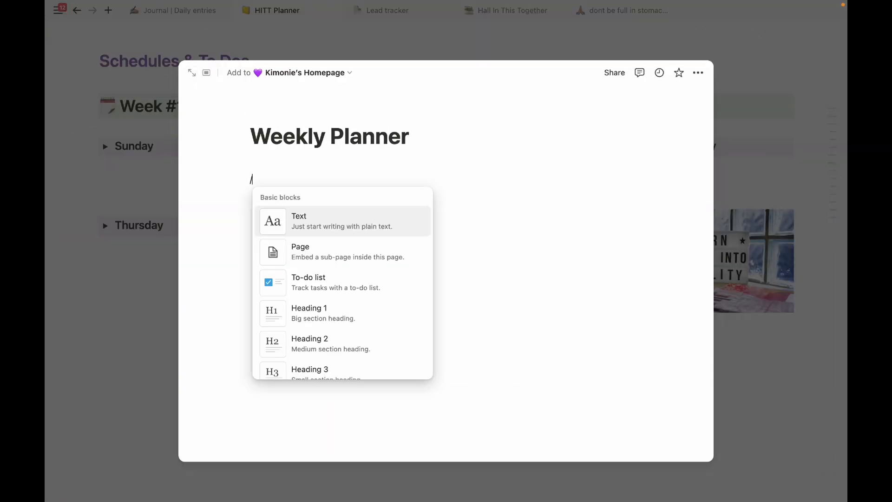
Step: Start typing the 'Week #1 (Spe...' heading on the Weekly Planner page
text(Week #1 (Spe)
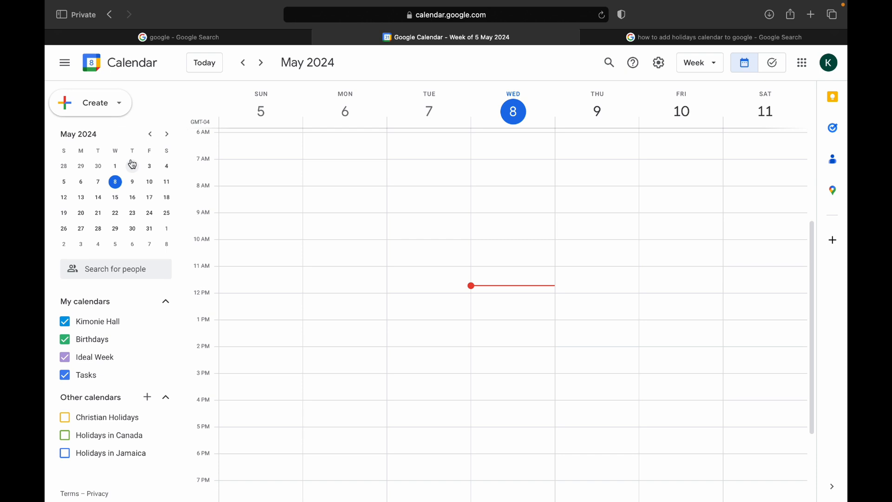
mouse_move(215, 106)
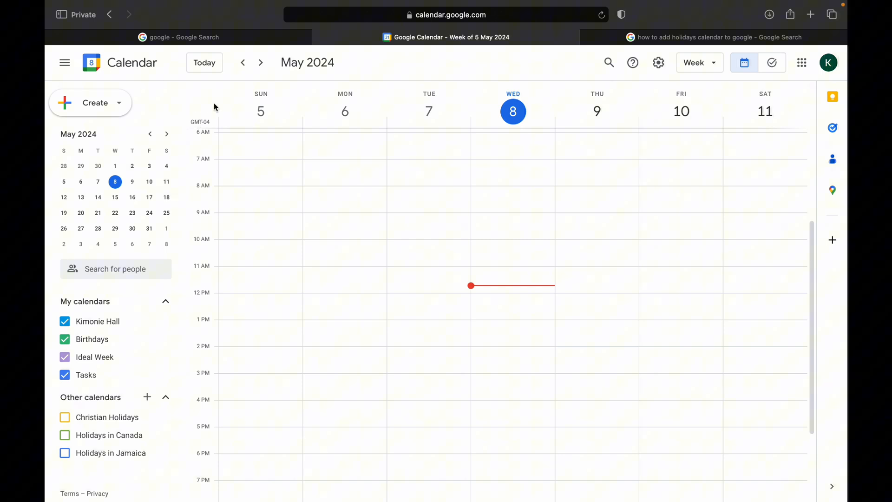
Step: Create a 7–8am Morning Routine repeating every weekday in the Ideal Week calendar and save it
click(257, 171)
text(Morning Routine)
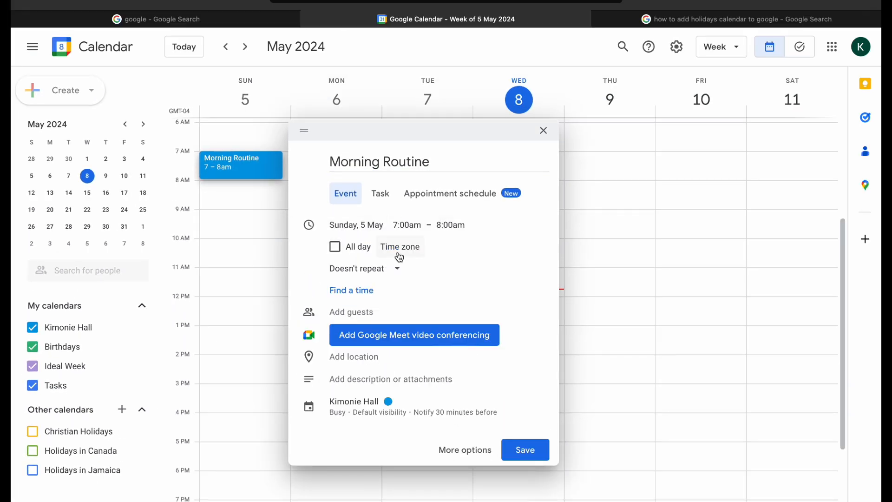
click(364, 267)
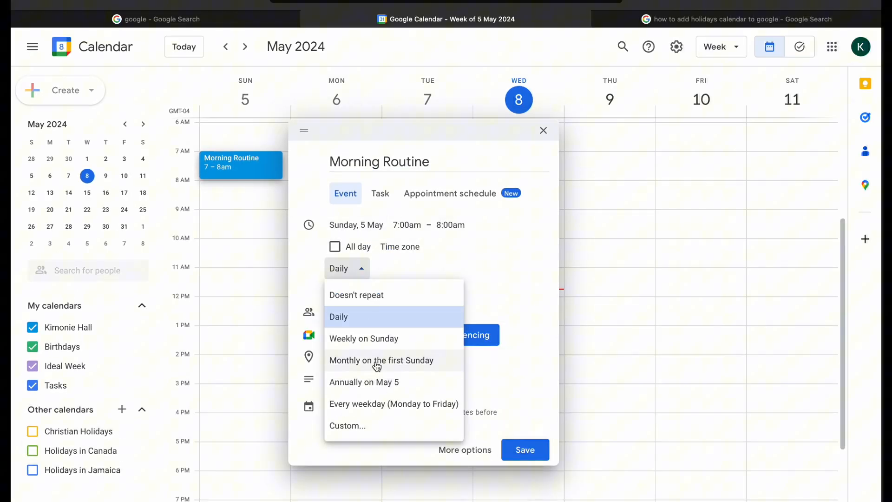
click(393, 403)
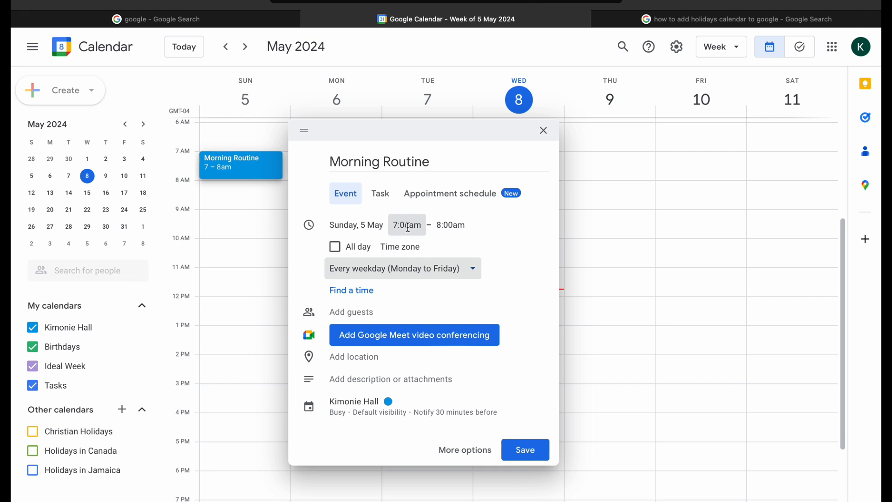
click(356, 224)
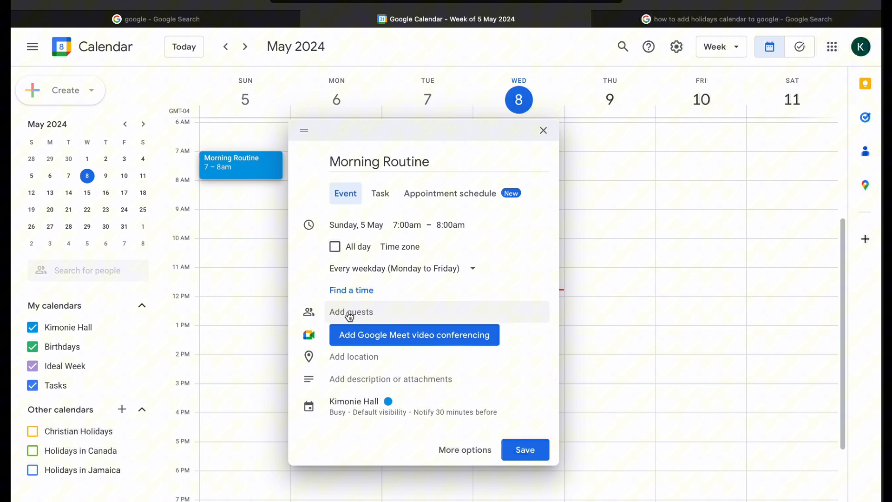
mouse_move(400, 382)
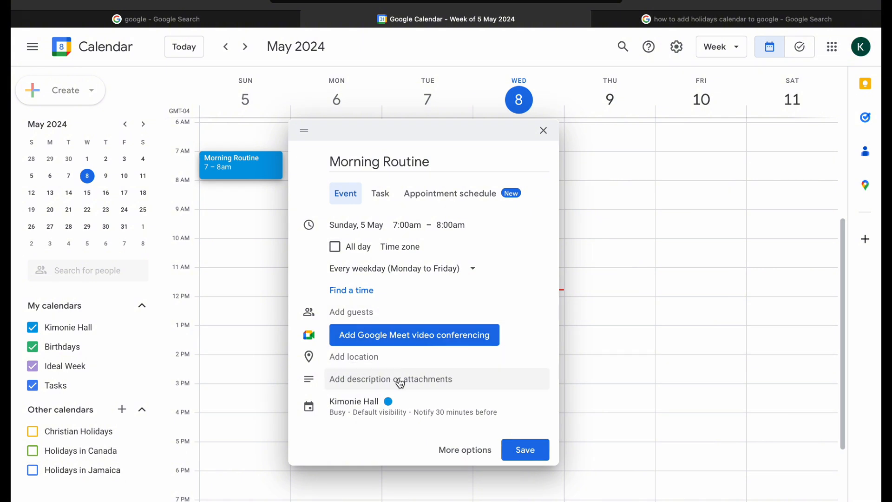
click(391, 379)
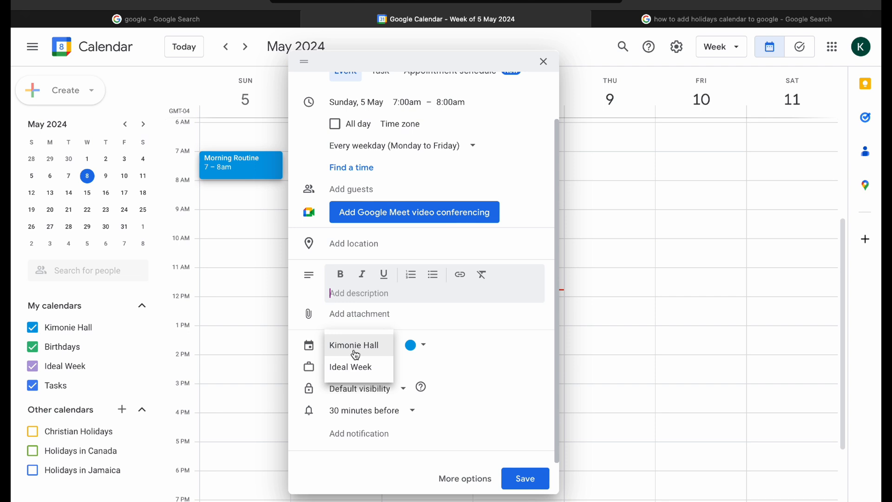
click(350, 366)
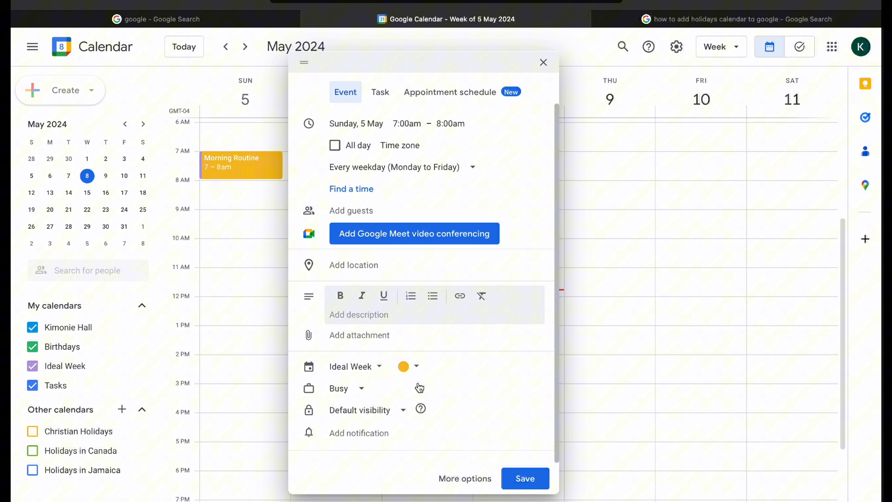
click(346, 389)
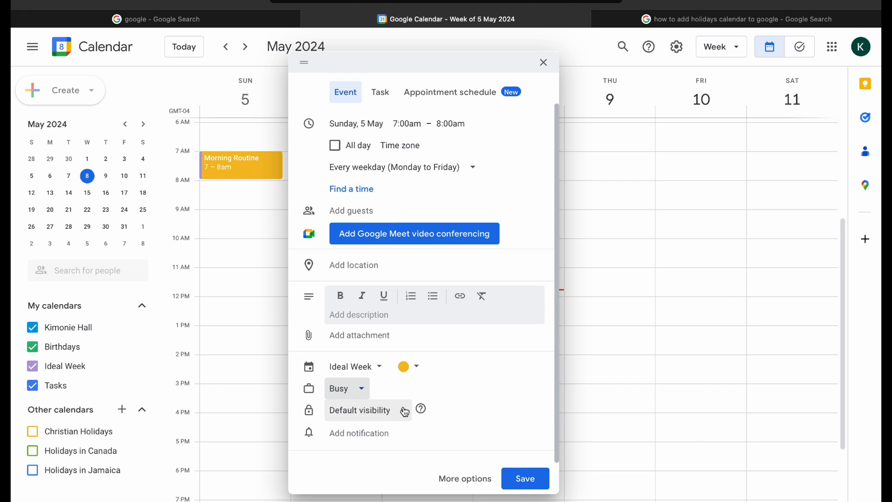
click(368, 410)
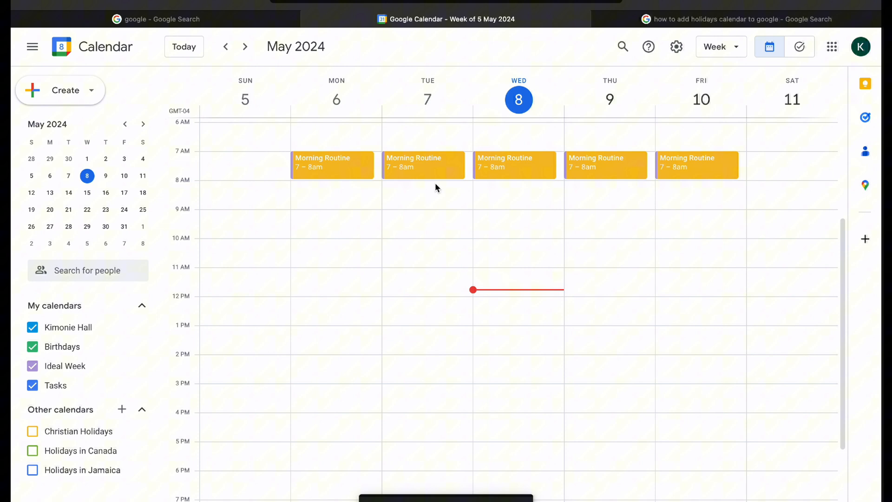
mouse_move(784, 209)
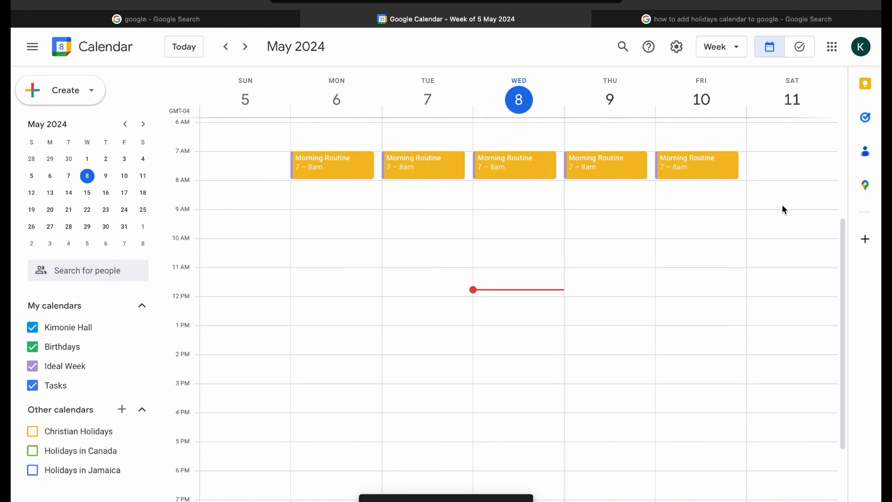
Step: Check next week's repeats, then add a Saturday 10:30 Morning Routine repeating weekly and save it
click(244, 46)
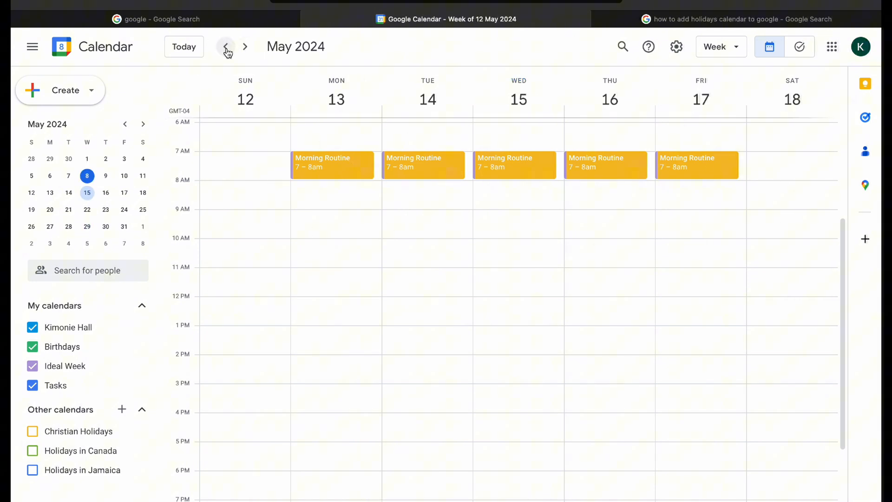
click(226, 47)
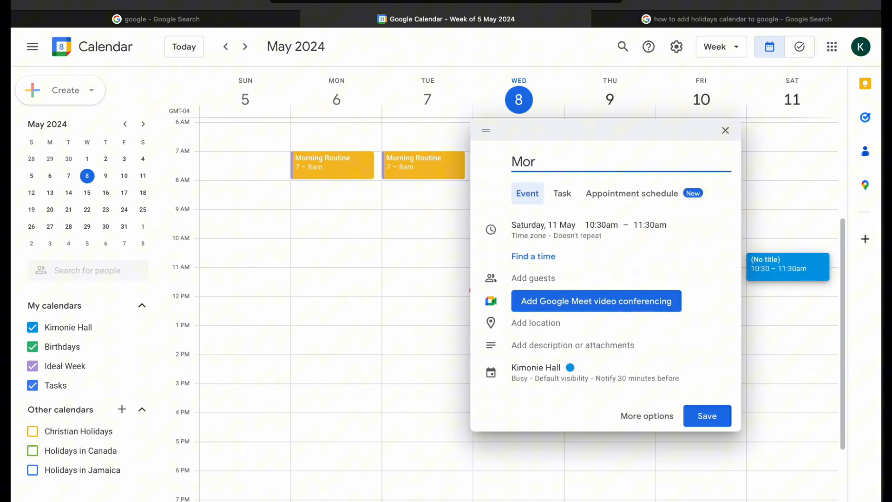
text(Morning Routine)
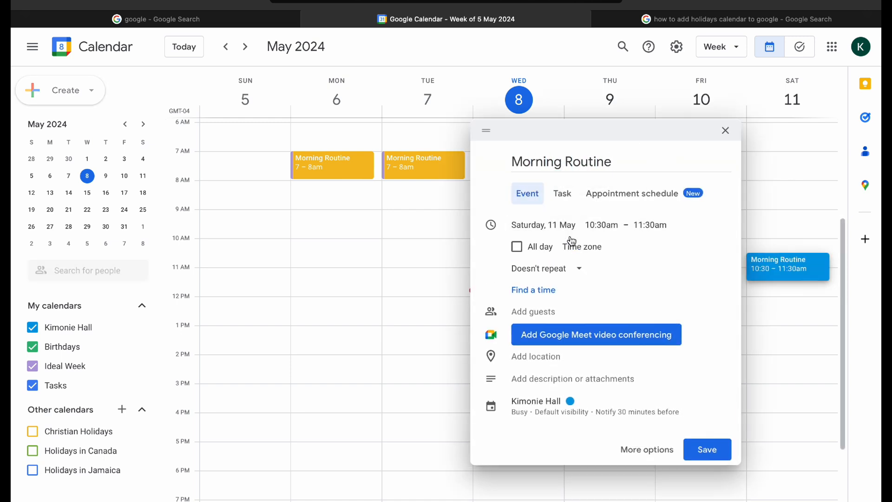
click(546, 268)
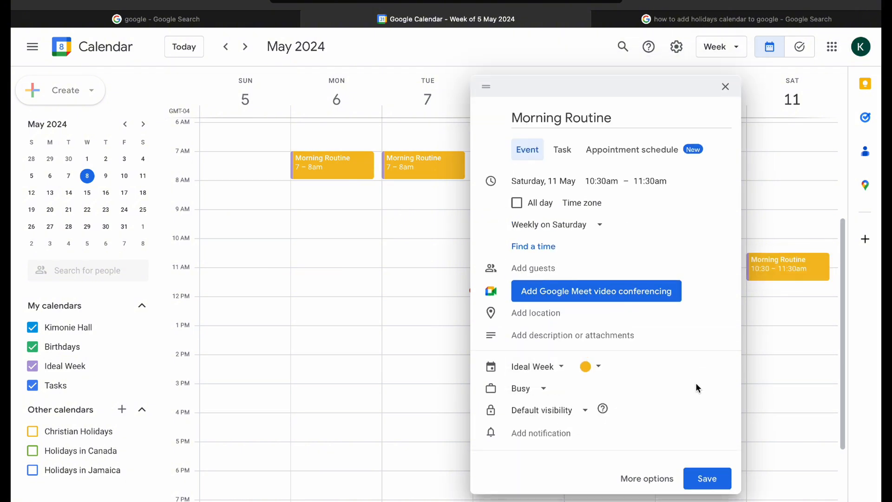
click(726, 86)
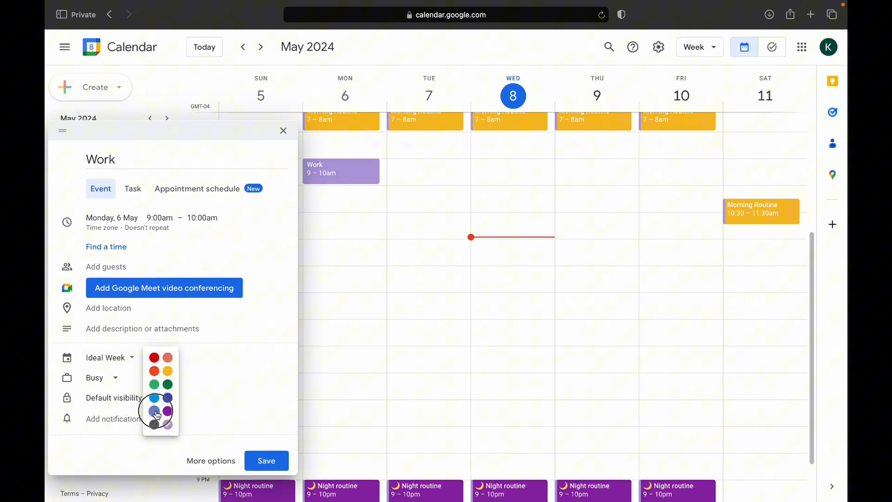
Step: Give the Work event a purple-blue colour, save it, discard a stray event and set its repeat
click(156, 412)
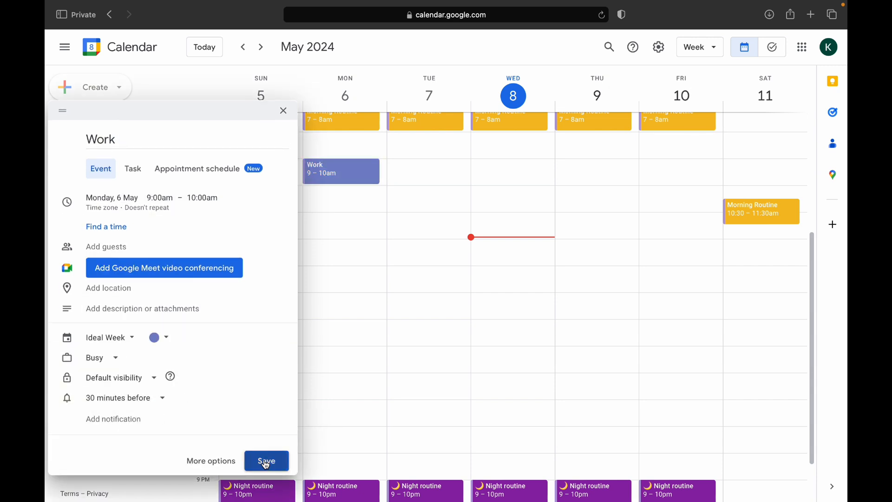
click(266, 461)
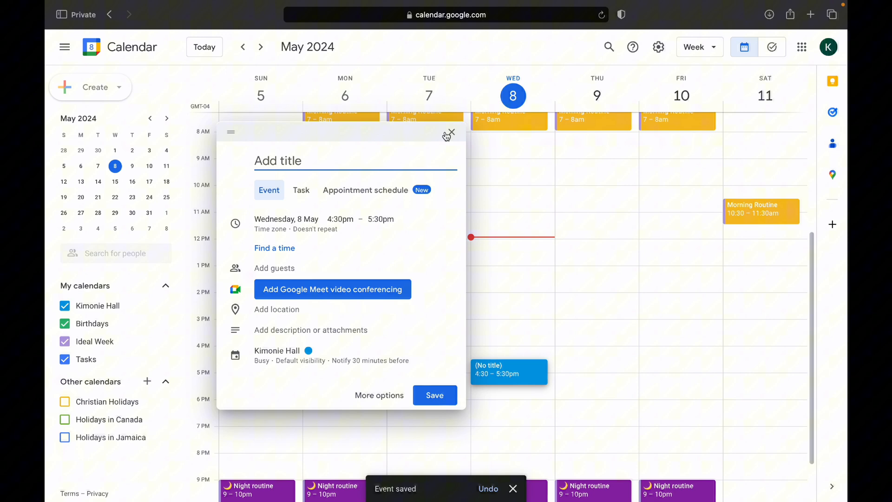
click(452, 132)
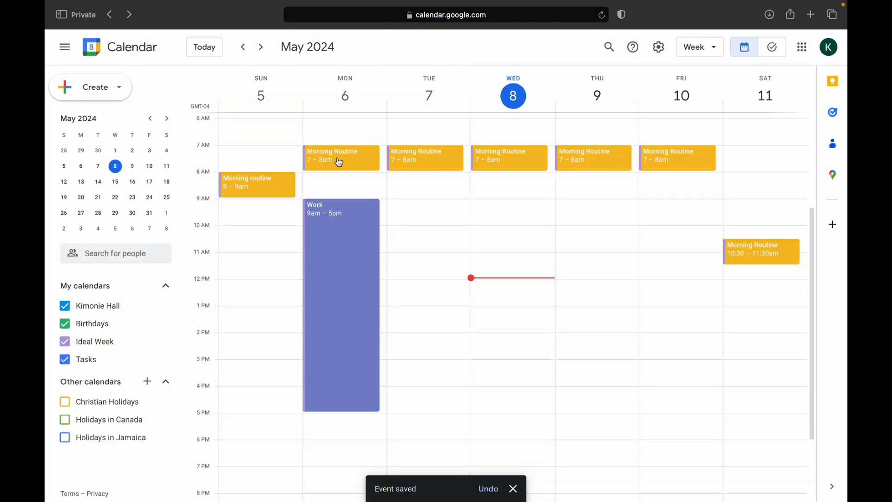
scroll(down, 3)
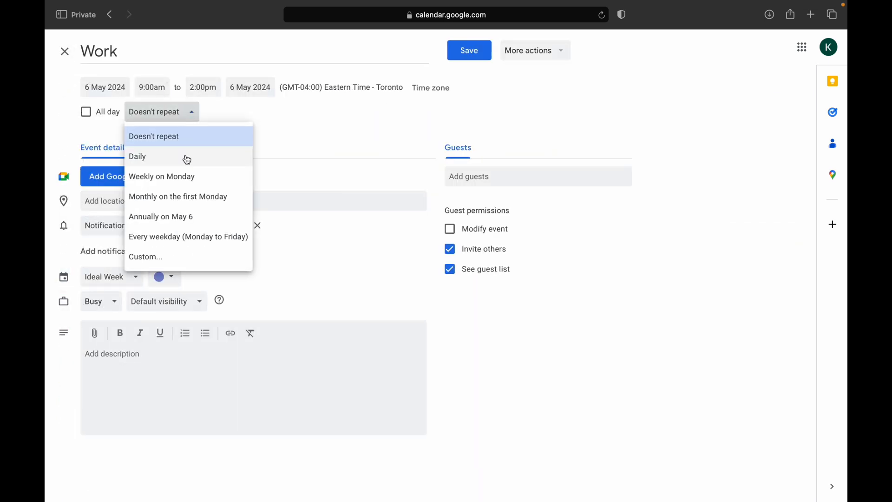
click(468, 50)
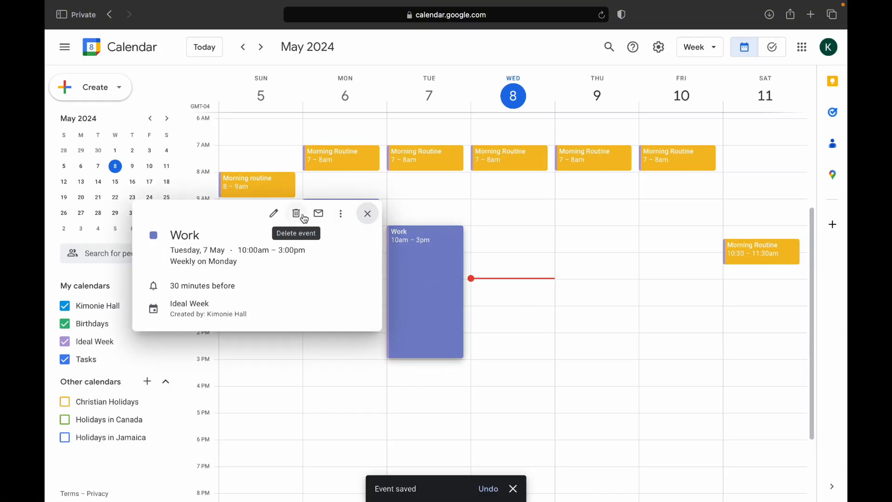
Step: Rework the Tuesday Work event via its full details, save, and check the following week's repeats
click(274, 214)
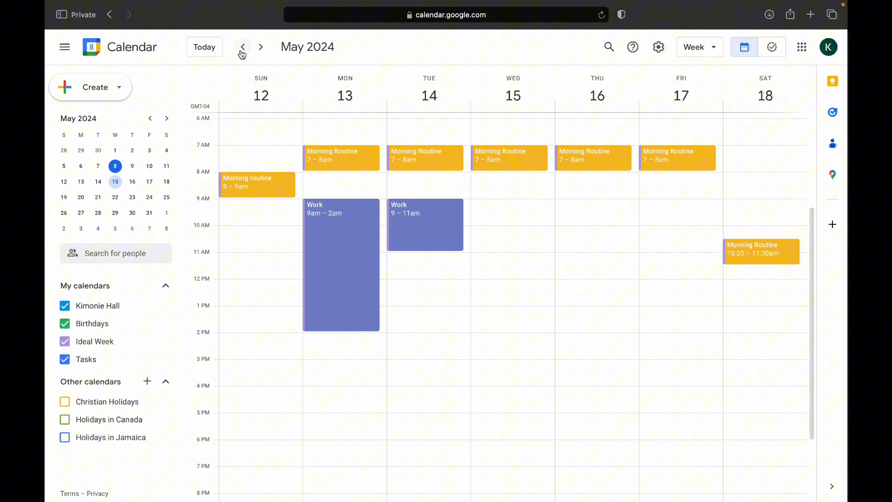
click(425, 225)
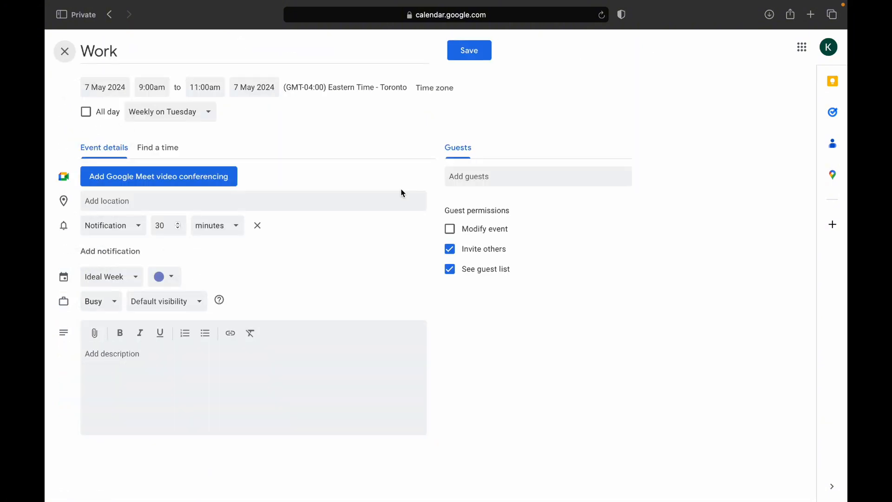
click(469, 50)
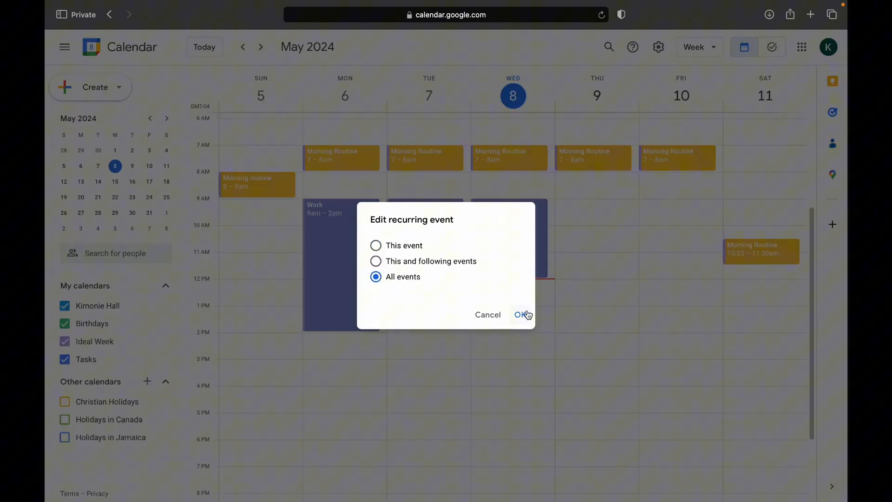
click(520, 315)
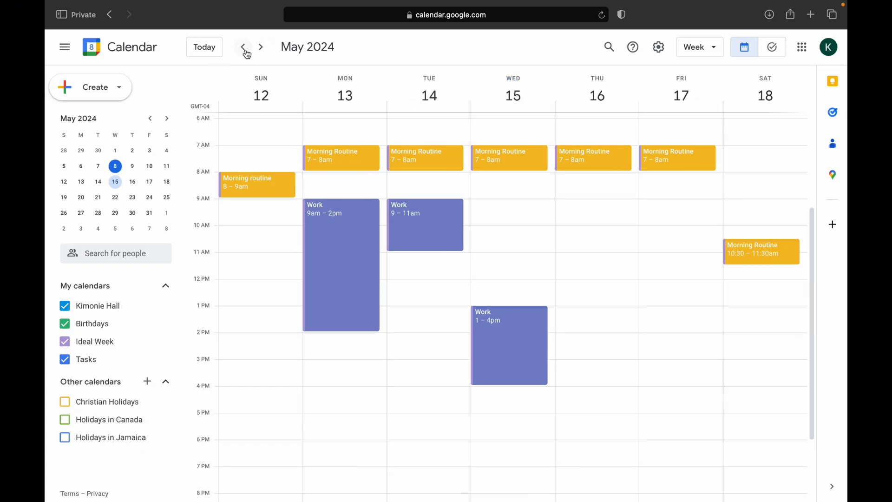
click(243, 47)
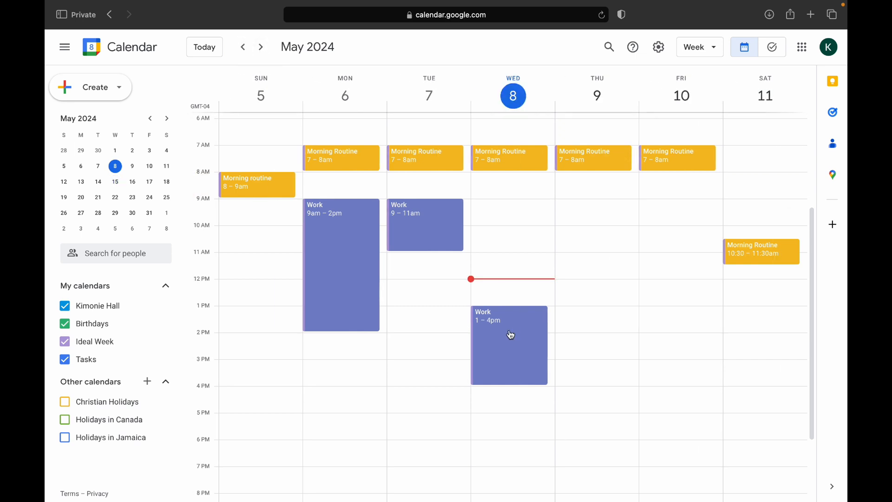
Step: Copy Wednesday's Work block onto Thursday, save it weekly and apply to this and following events
drag(509, 344, 604, 272)
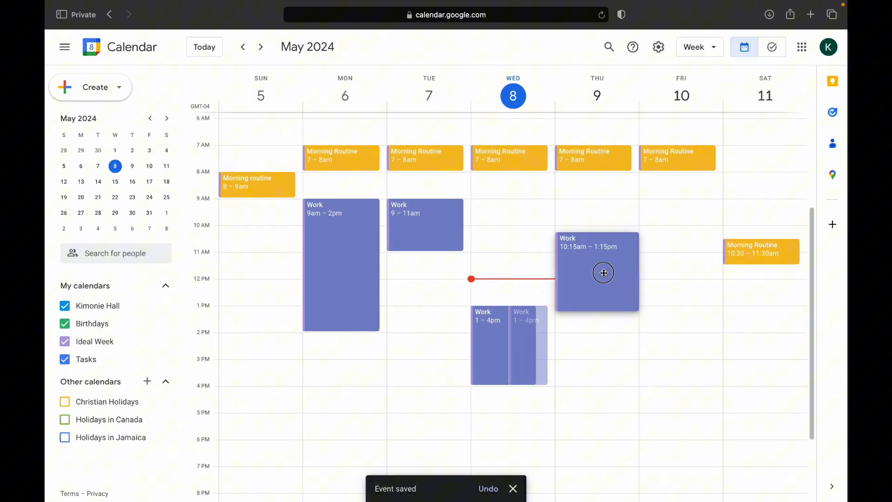
click(260, 46)
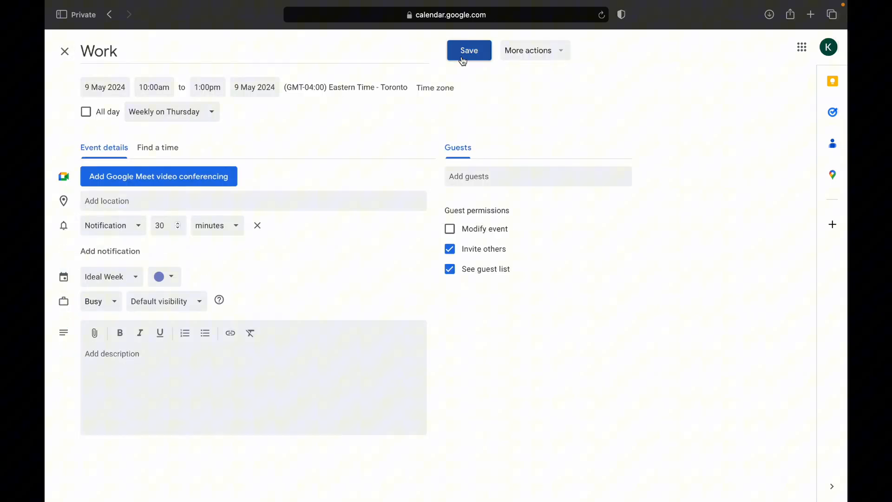
click(468, 50)
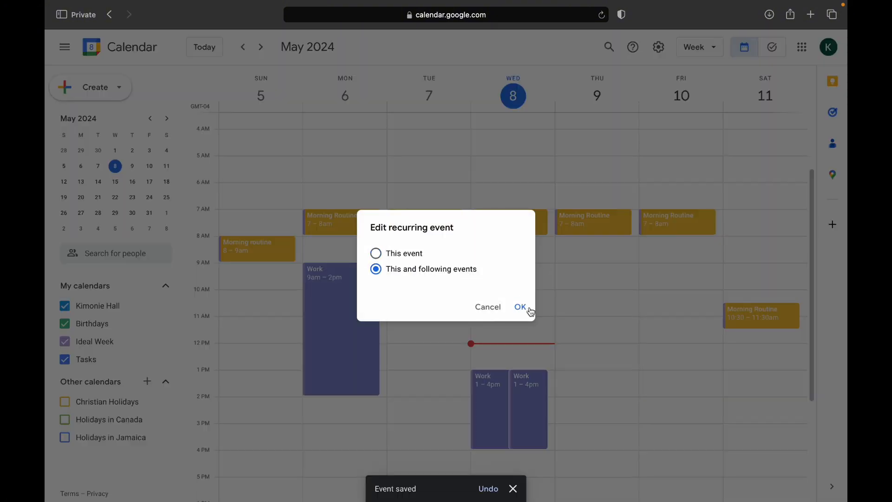
click(519, 307)
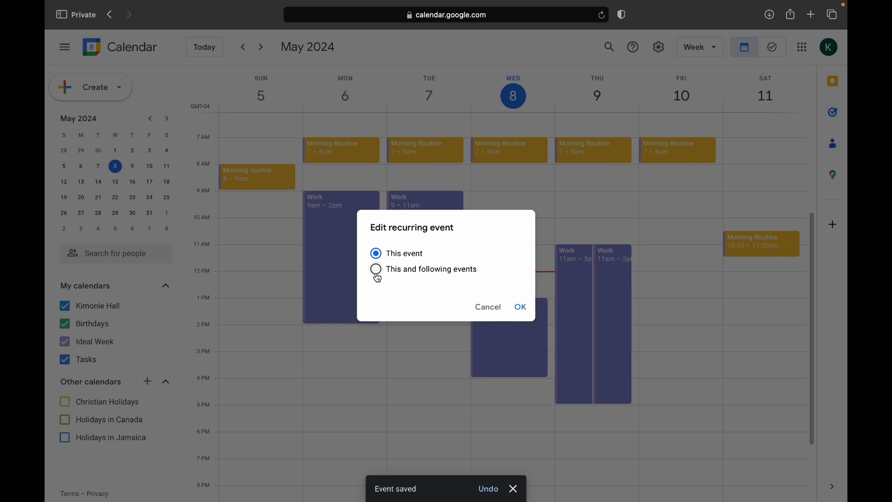
click(519, 307)
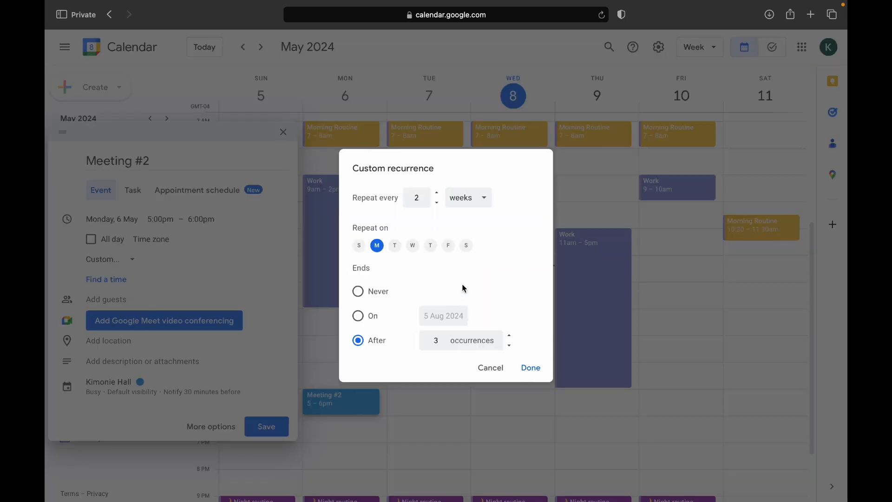
Step: Confirm Meeting #2 every 2 weeks for 3 occurrences and add a Friday event repeating monthly on day 10
click(529, 368)
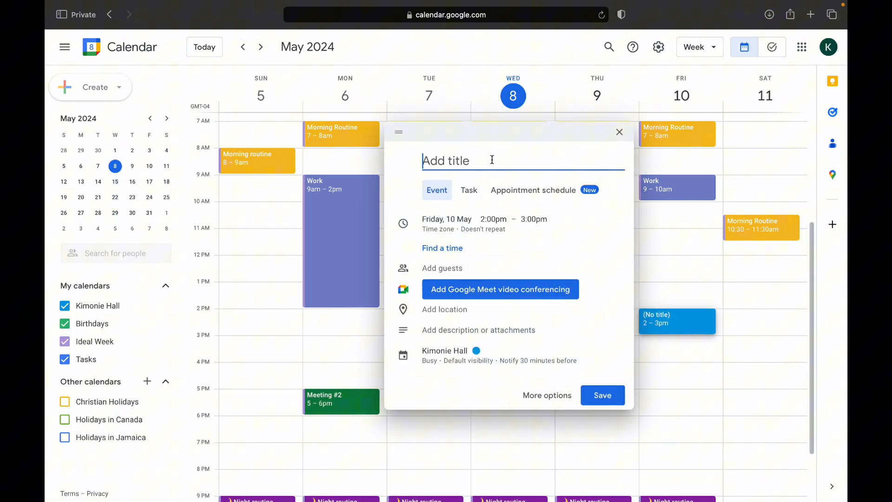
click(396, 234)
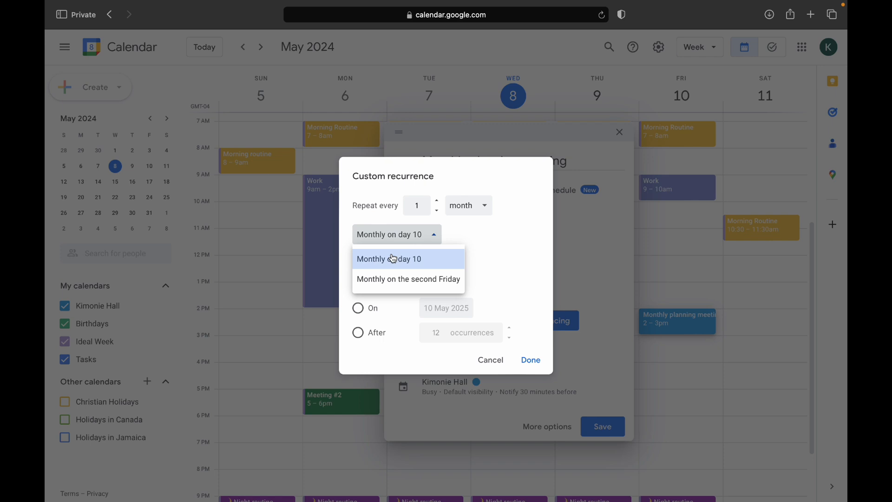
click(408, 279)
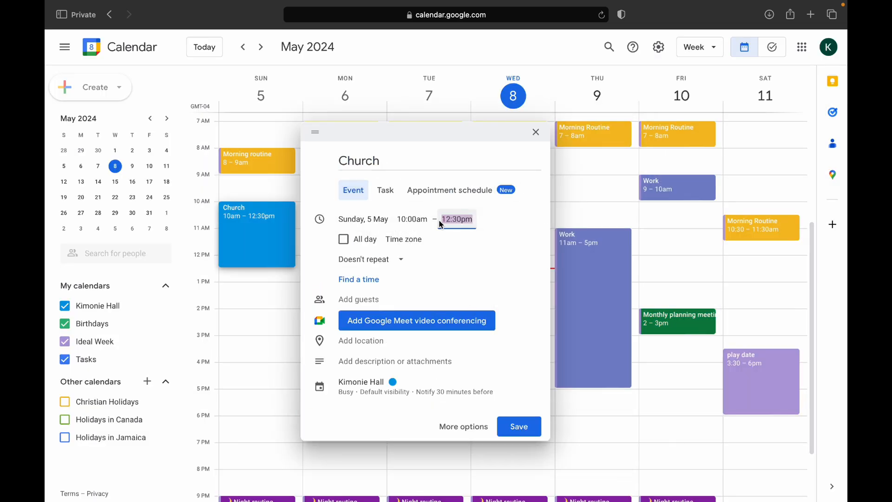
Step: Set Church to end at 12:30pm, dismiss the Work reminder and close the Work event details
click(518, 427)
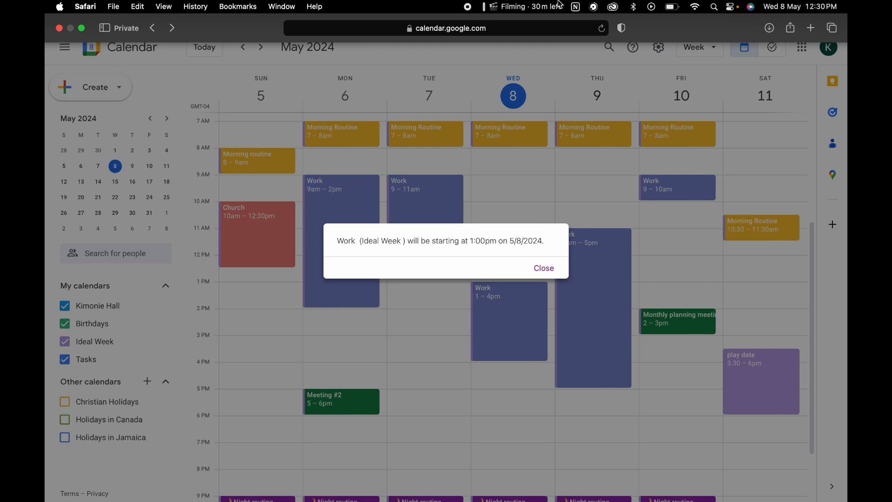
click(543, 268)
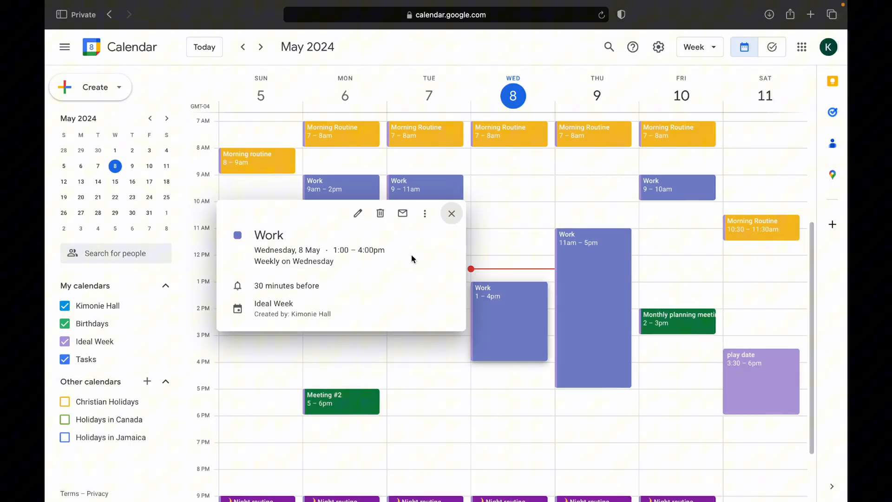
click(451, 214)
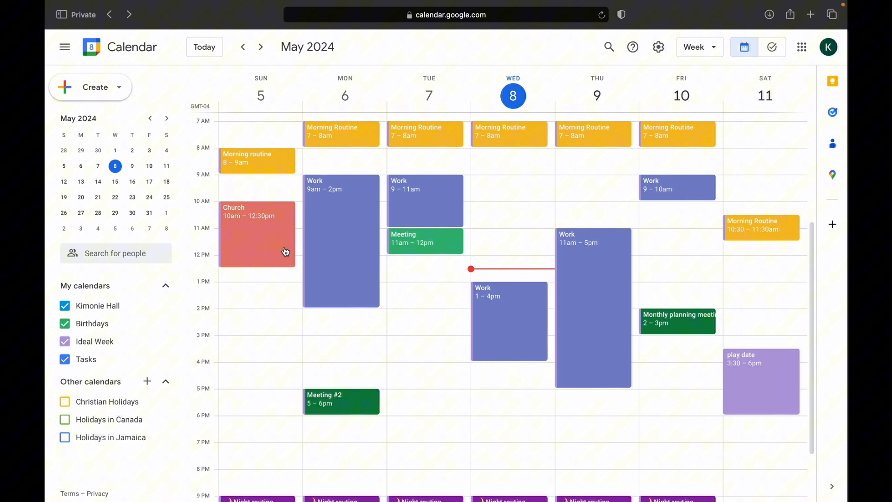
Step: Add a Tuesday evening Gym event repeating Tuesday, Thursday and Saturday, applying the time to all events
click(425, 384)
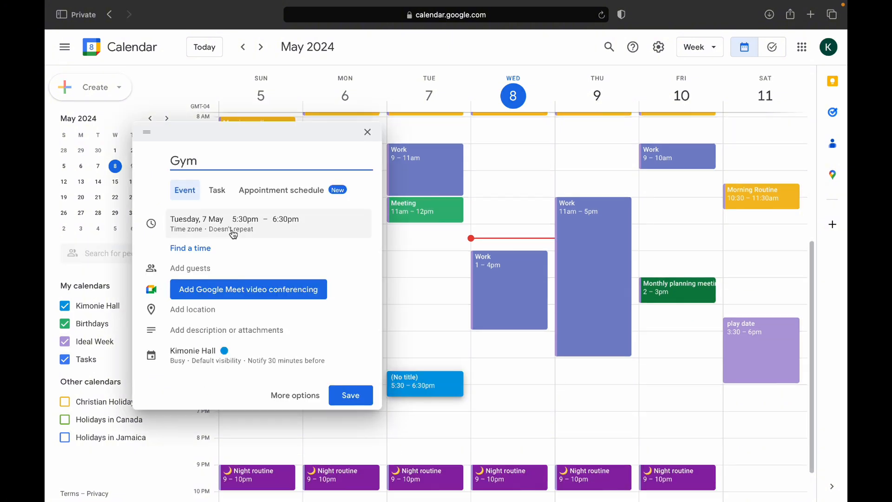
click(230, 229)
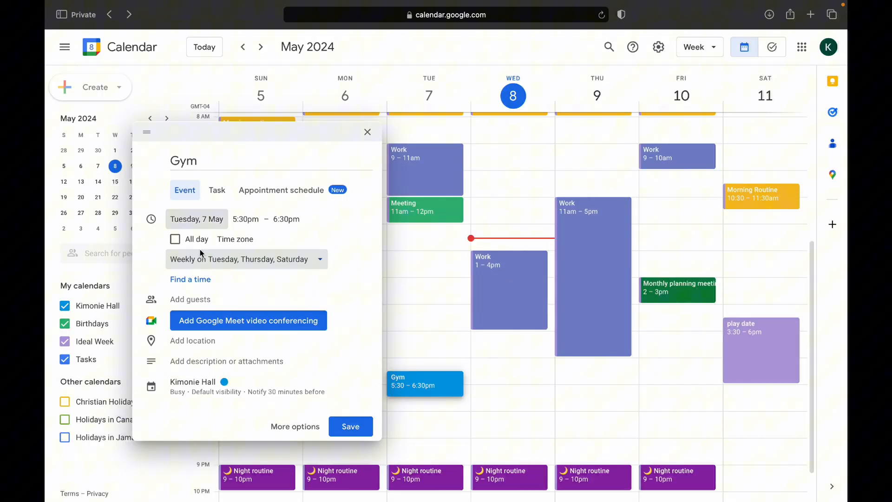
click(350, 427)
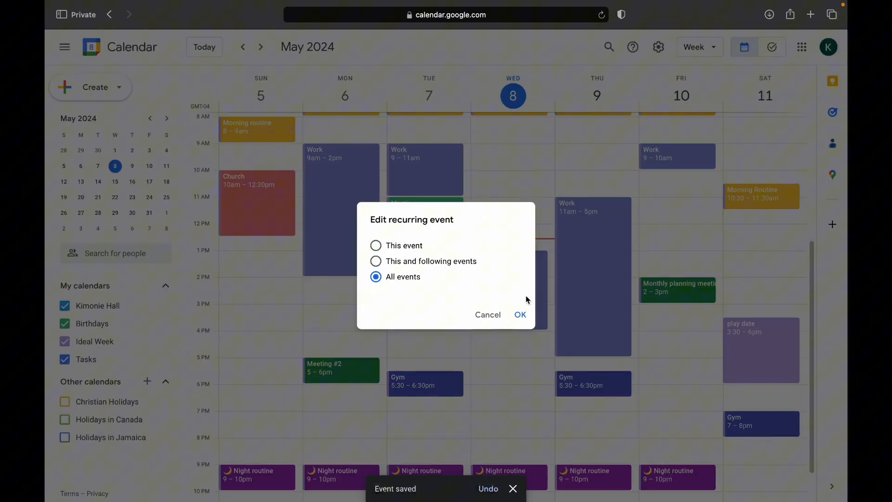
click(520, 315)
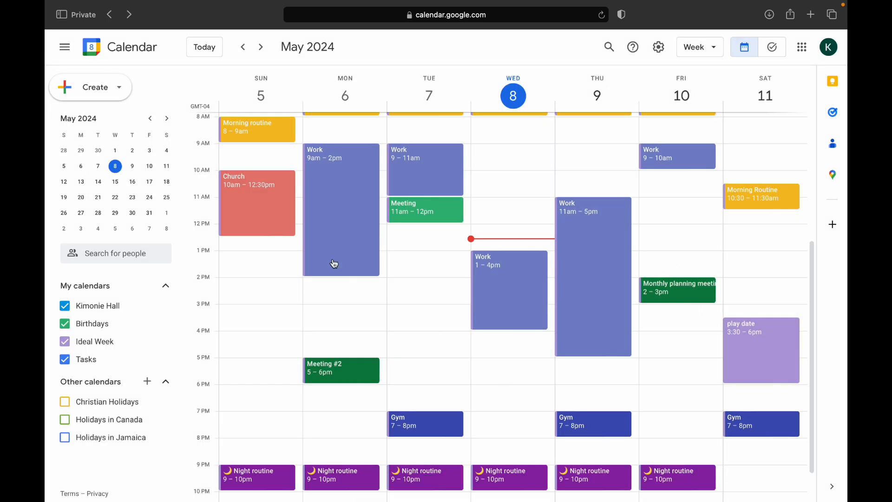
Step: Save the Read events and extend Friday's Read block to end at 8pm
click(366, 259)
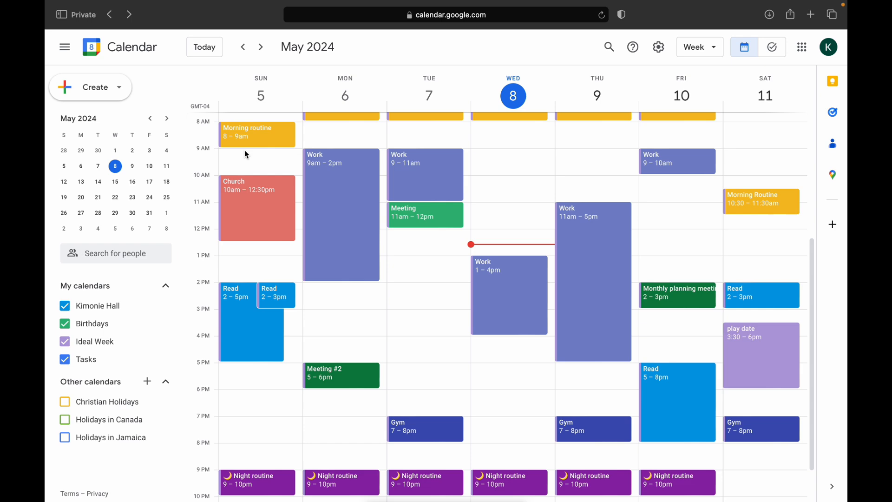
click(519, 316)
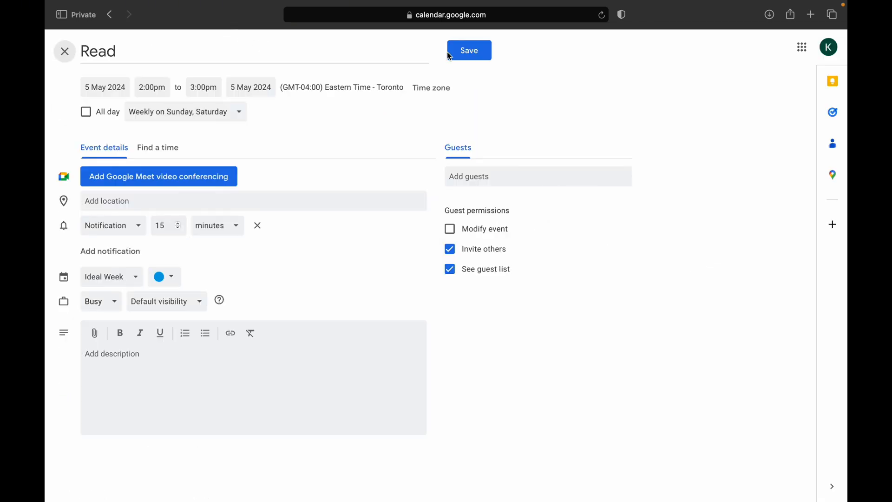
click(468, 50)
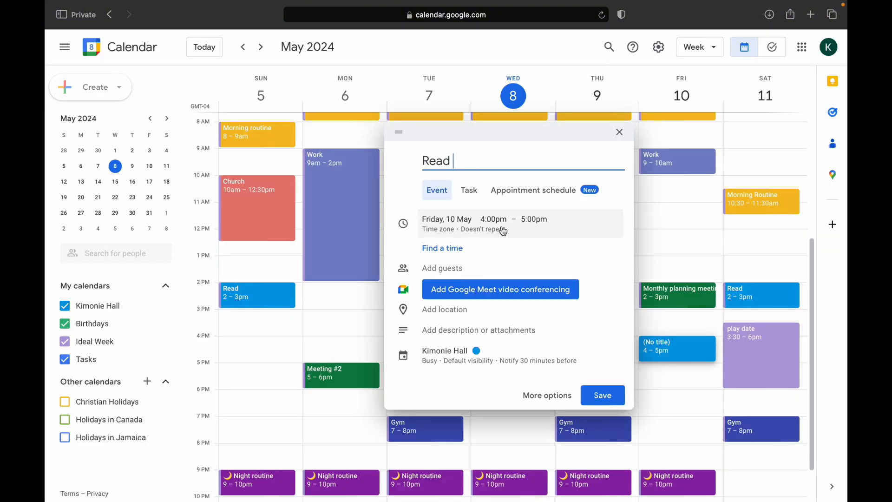
click(602, 395)
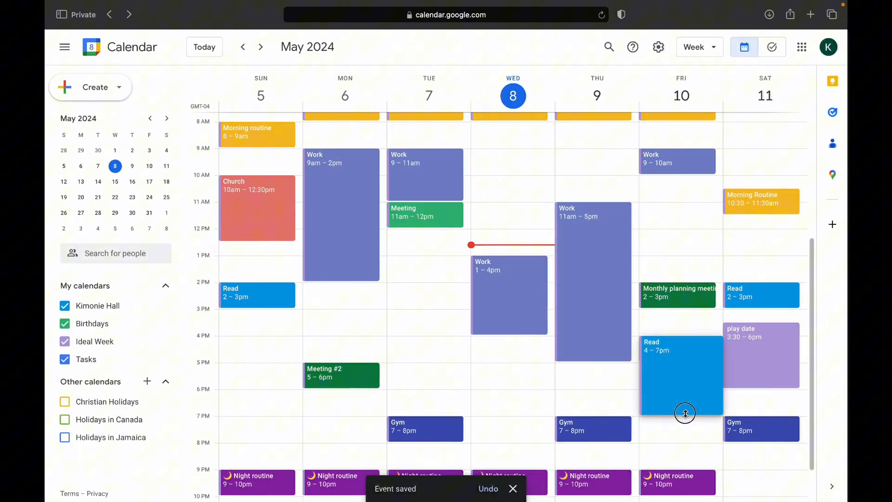
drag(685, 405, 685, 432)
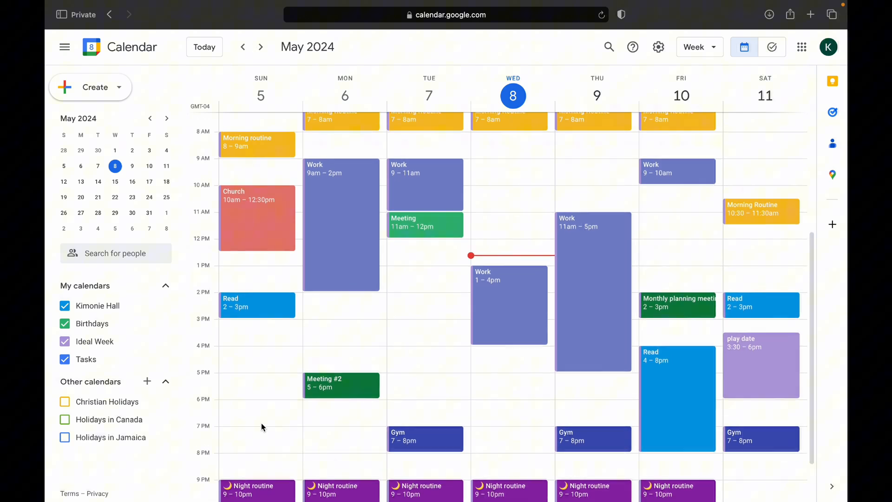
Step: Add a Saturday noon Errands event repeating weekly on Saturday and save it
click(761, 267)
text(Errands)
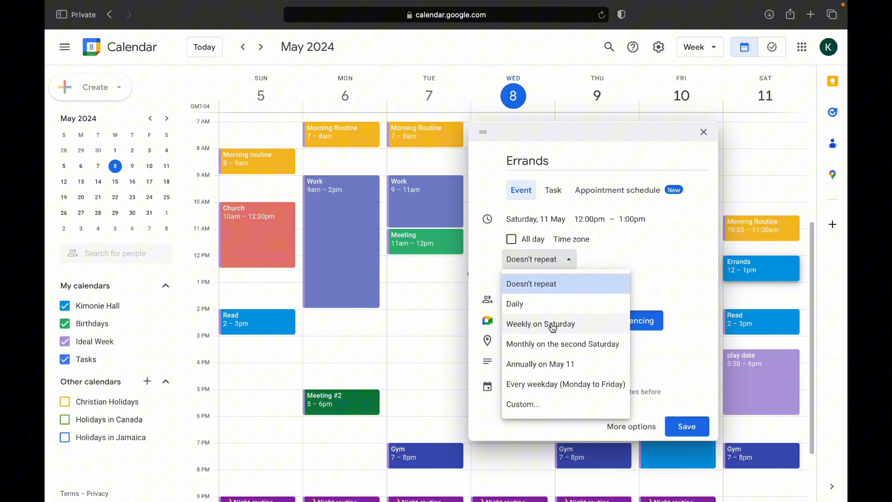
click(541, 324)
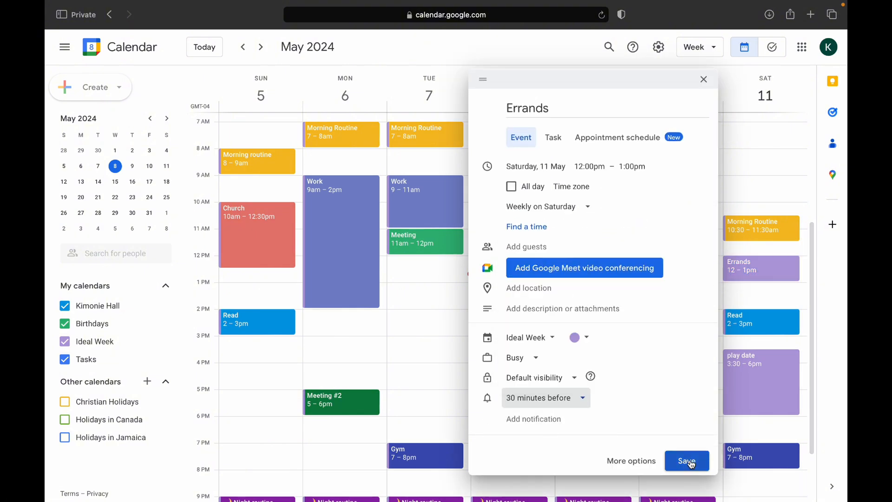
click(686, 460)
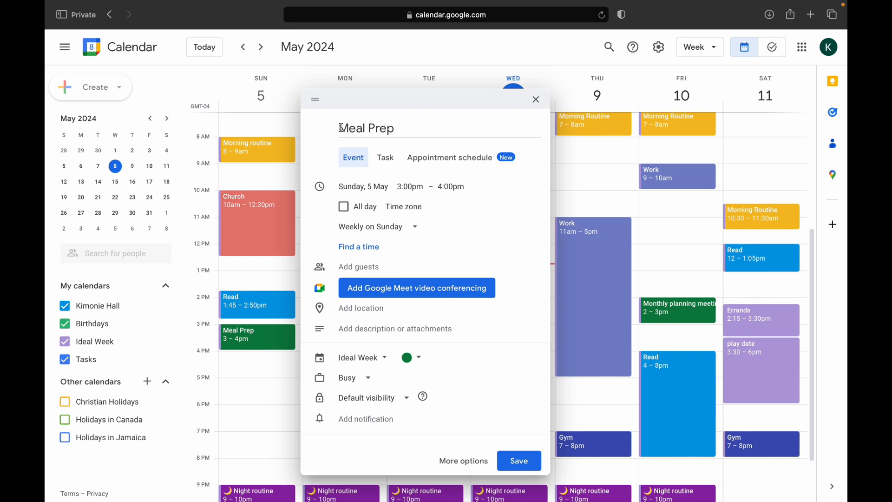
Step: Save Sunday Meal Prep, duplicate it to all events via the ⋮ menu, and adjust the Hobbie reminder time
click(518, 460)
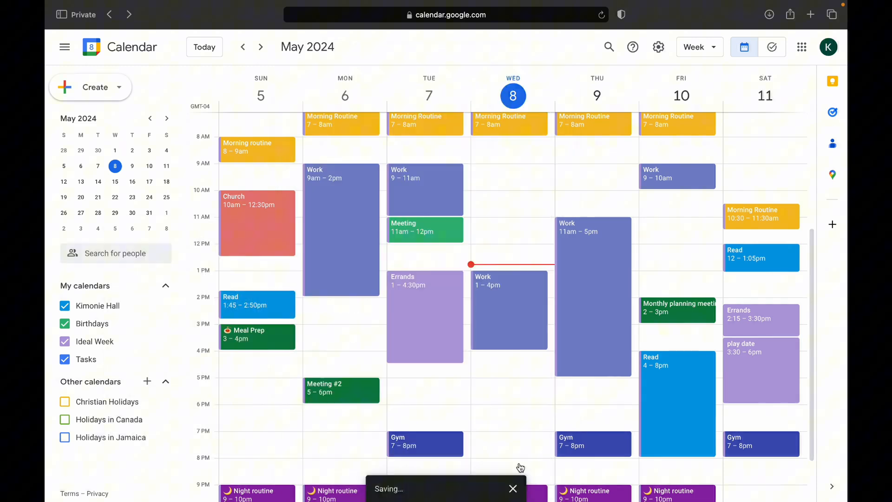
click(509, 213)
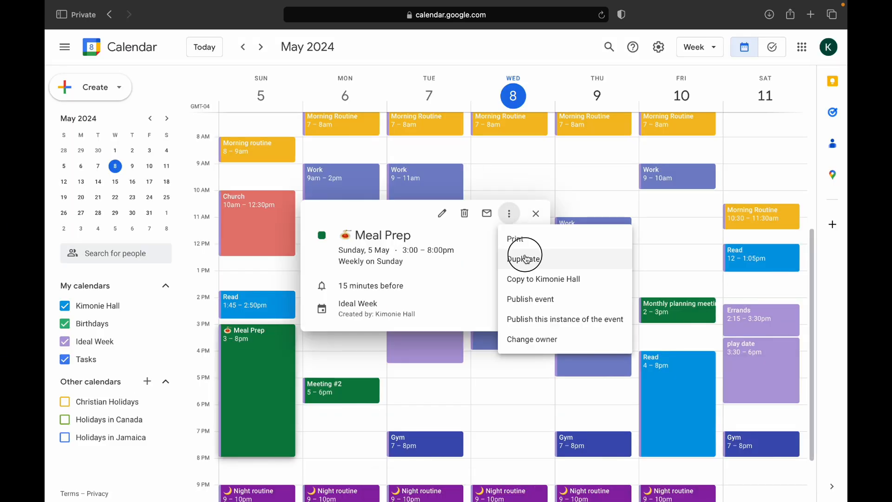
click(525, 260)
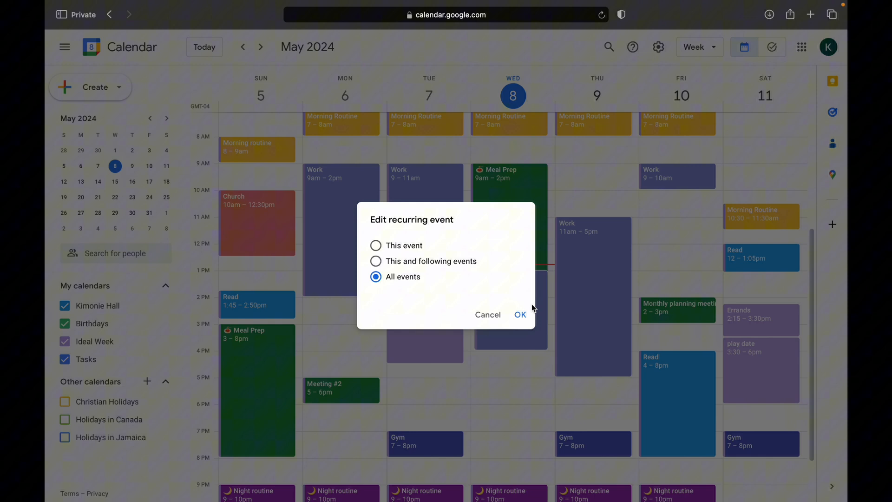
click(520, 314)
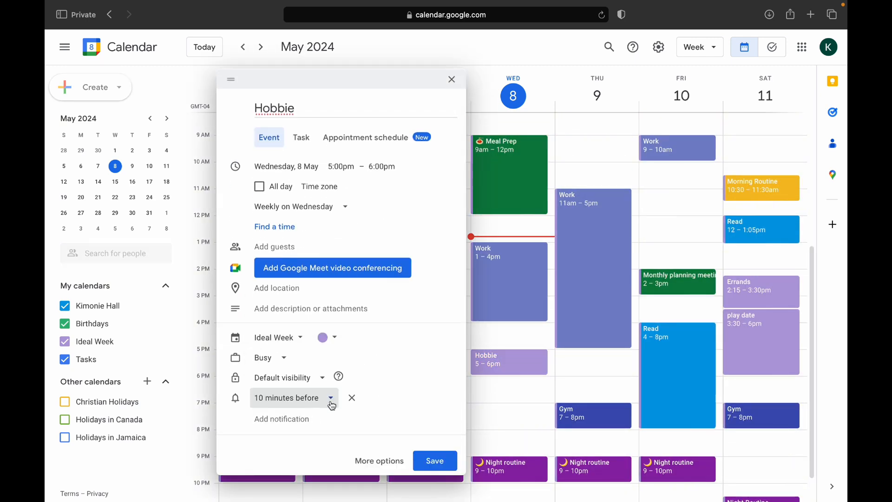
click(435, 461)
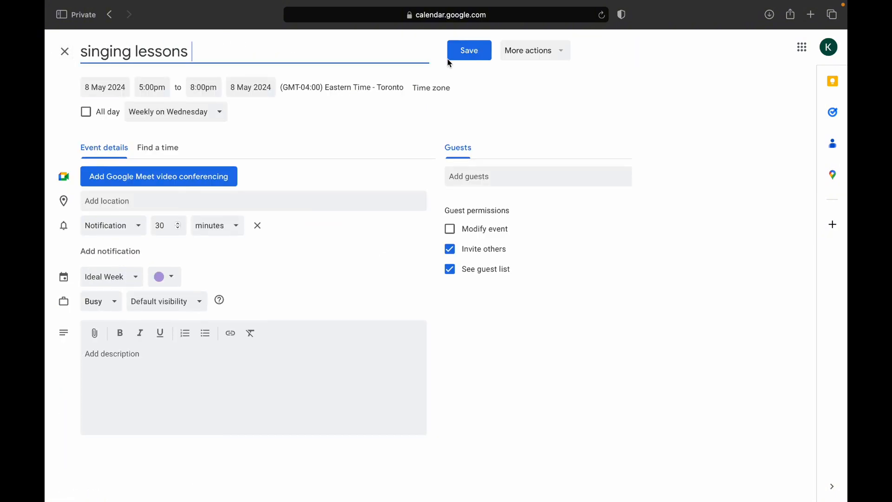
Step: Save singing lessons, then retitle Monday's 7pm copy to 'art classes' and save it
click(468, 50)
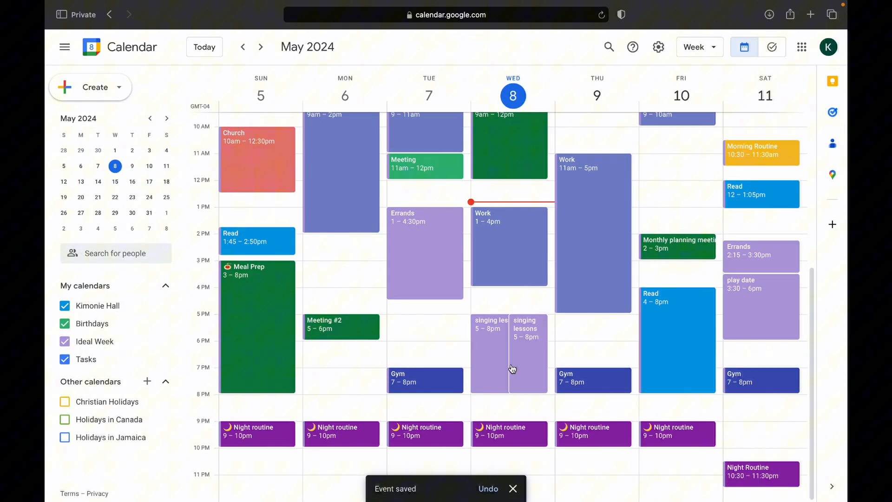
click(526, 329)
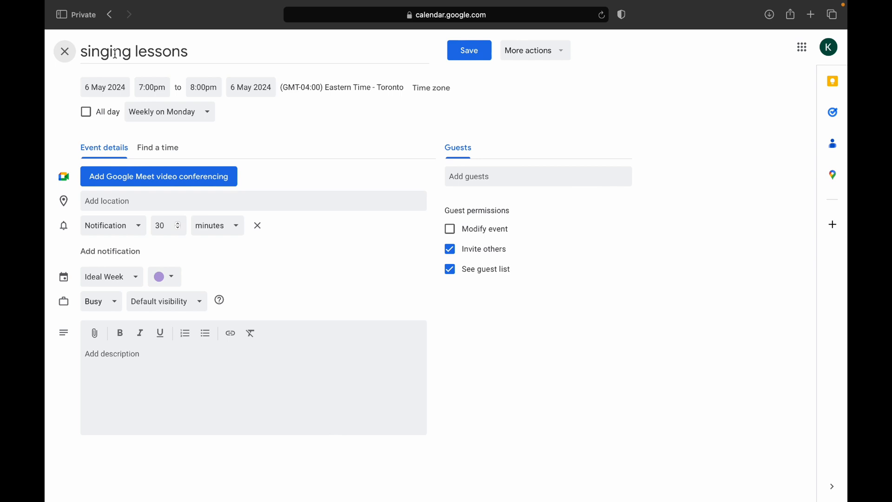
text(art classes)
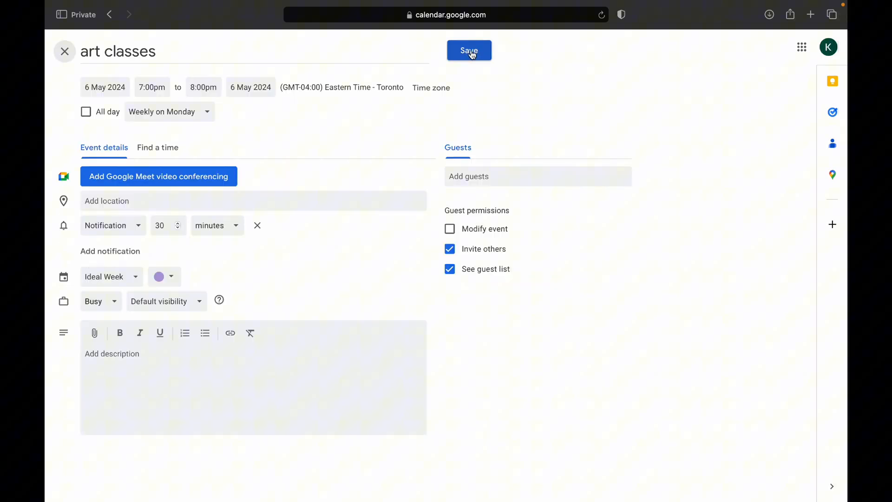
click(468, 51)
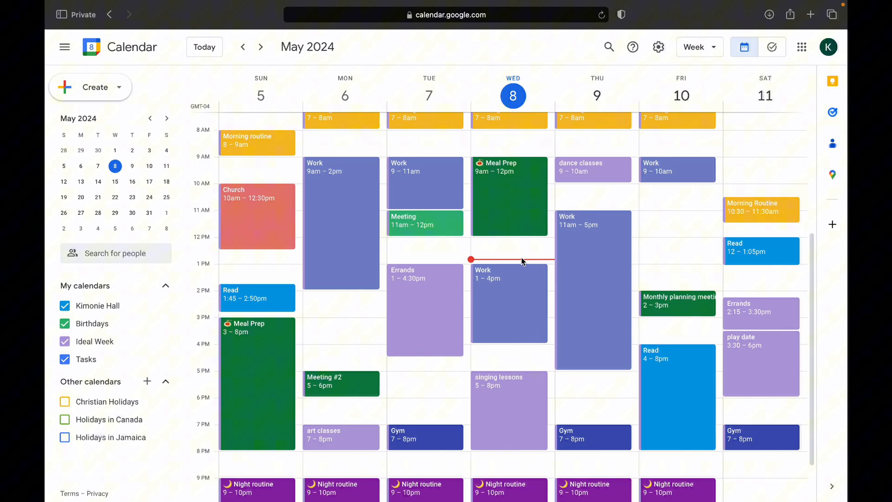
Step: Switch to the HITT Planner page and insert a day's checklists with its template button
click(277, 11)
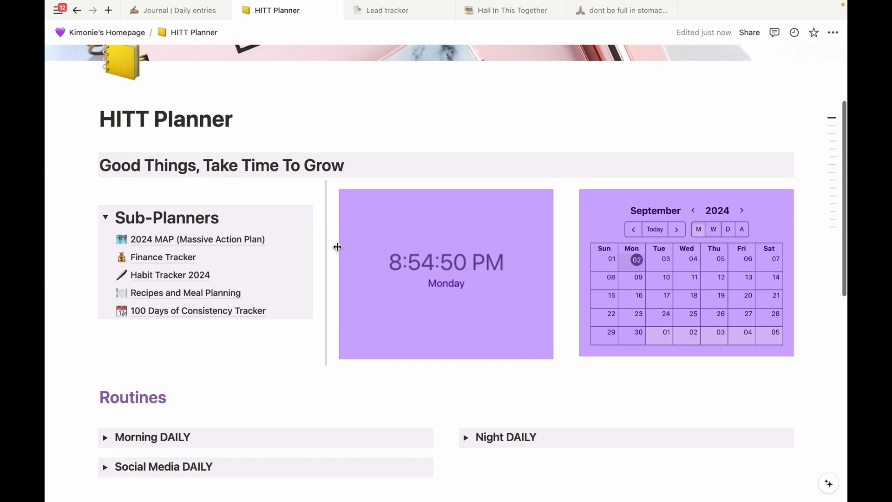
scroll(down, 3)
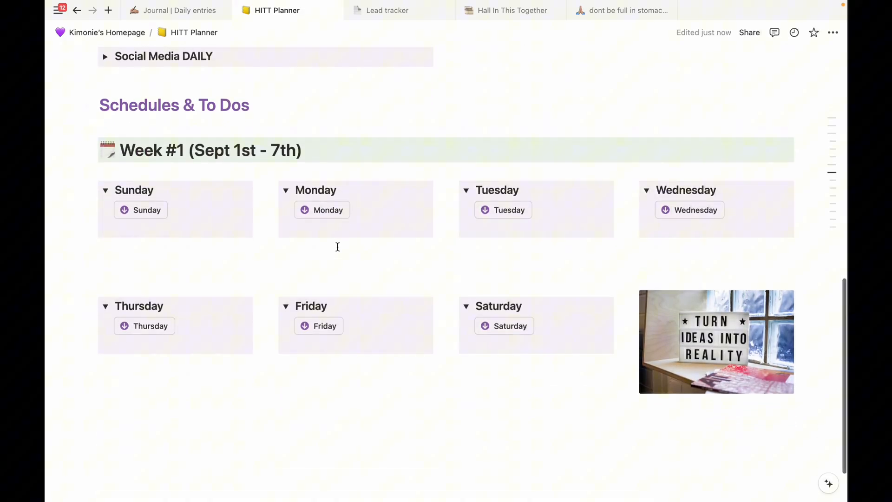
scroll(down, 3)
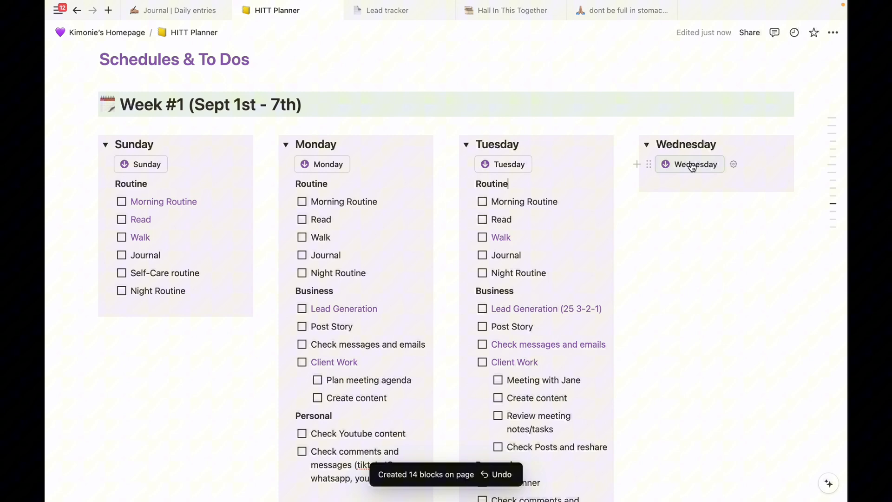
scroll(down, 3)
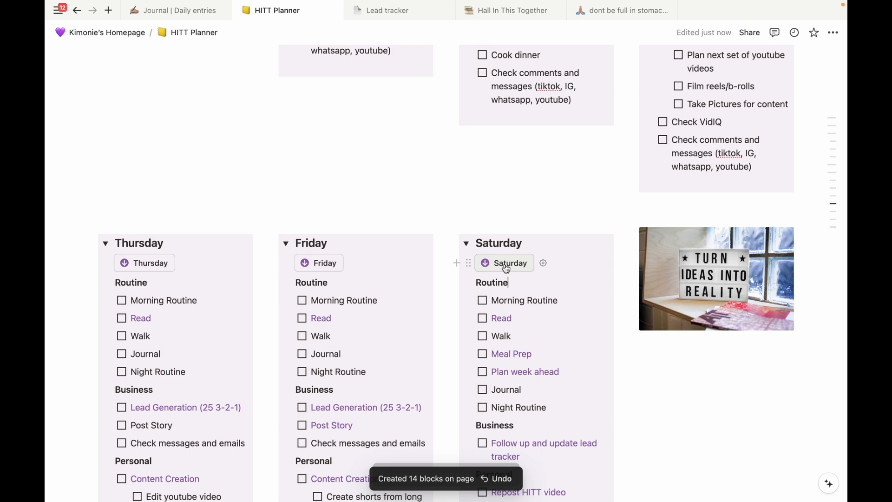
scroll(down, 3)
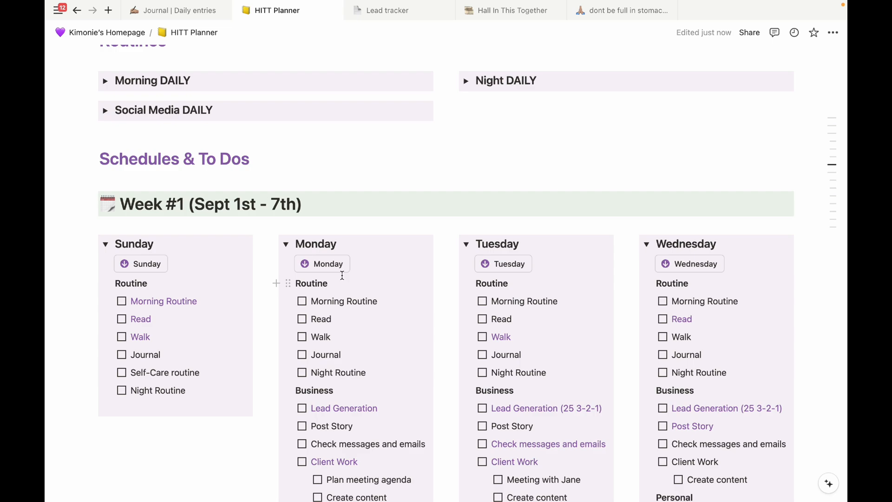
scroll(down, 3)
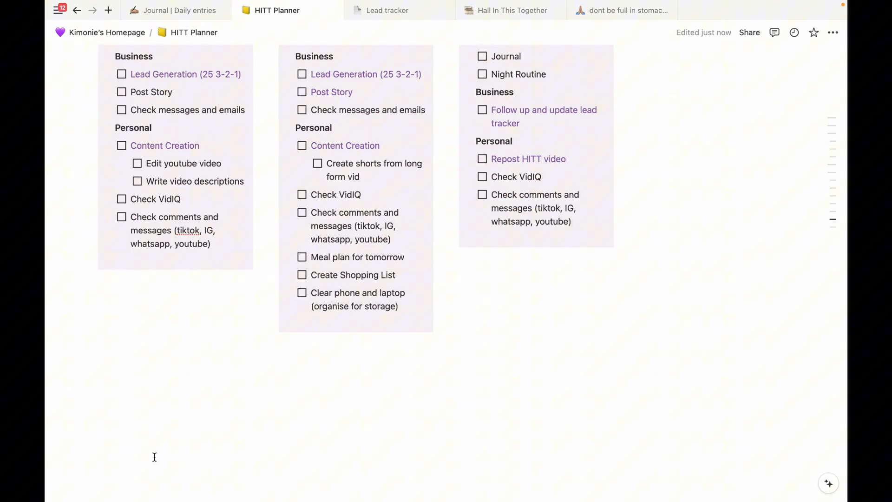
scroll(down, 3)
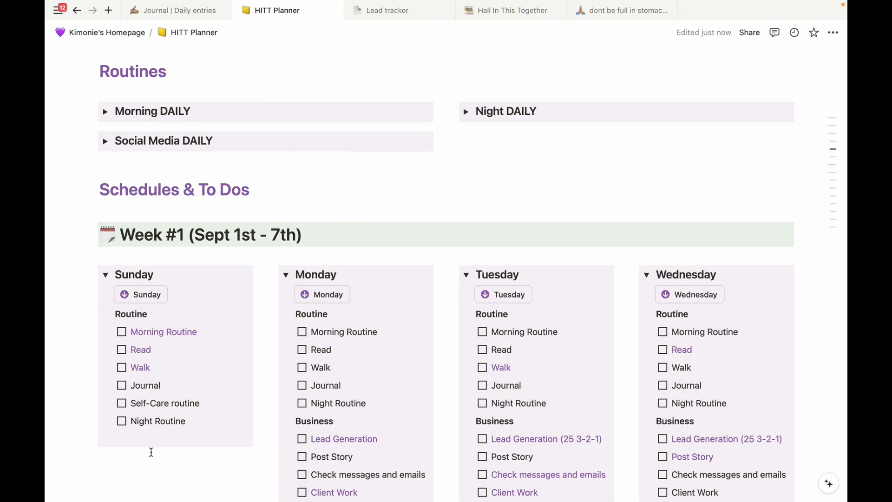
scroll(down, 3)
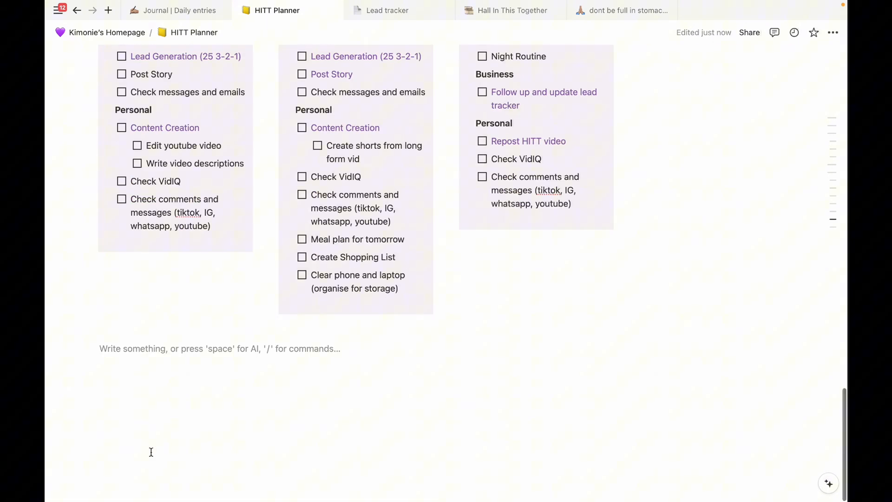
scroll(down, 3)
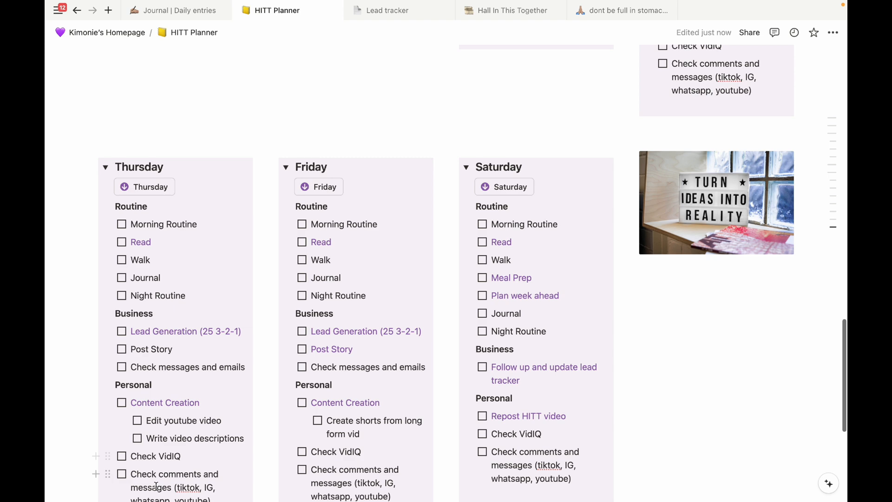
click(106, 167)
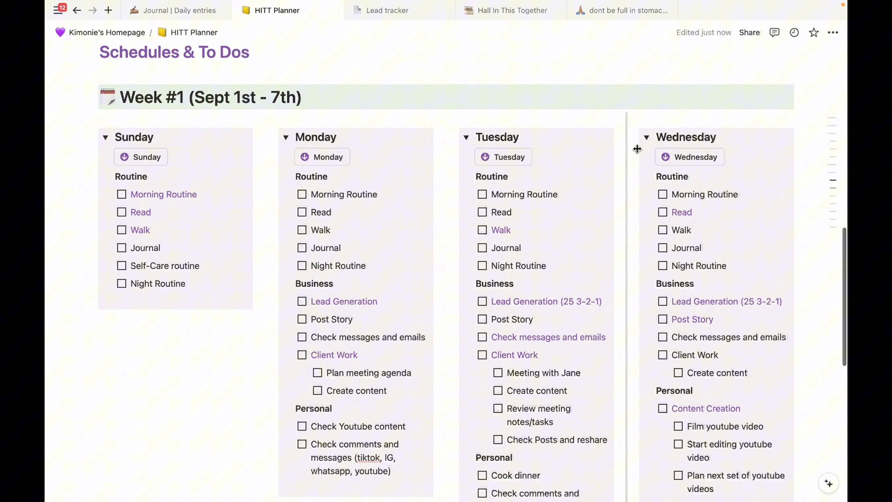
Step: Collapse the weekday toggles of Week #1 and the Sunday toggle
click(466, 138)
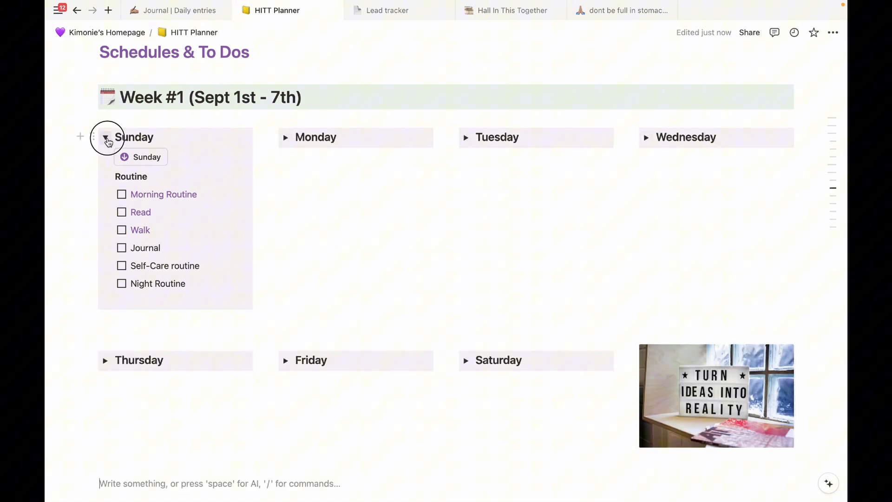
click(58, 11)
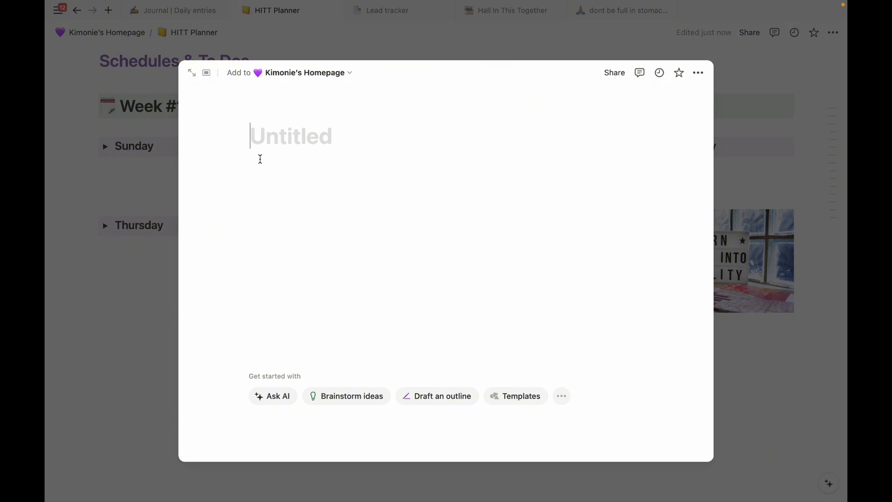
Step: Title the page 'Weekly Planner' and add a 'Week #1 (September 1-7th)' heading
text(Planner)
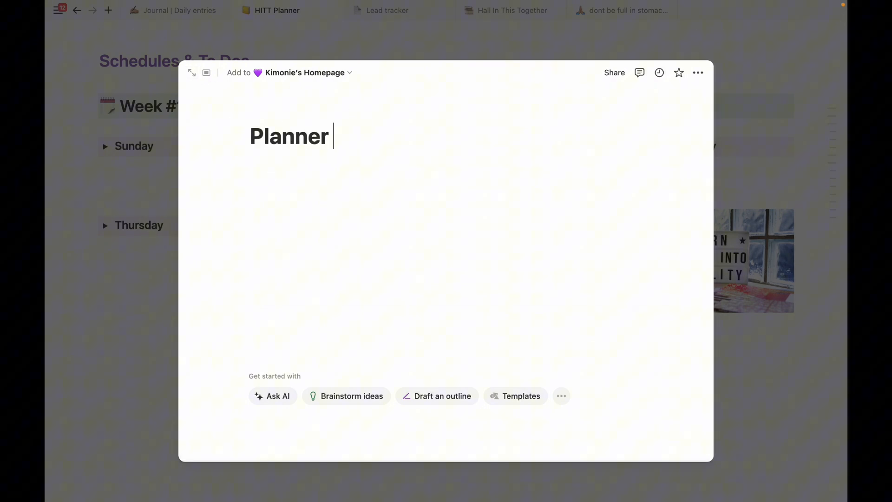
text(Weekly)
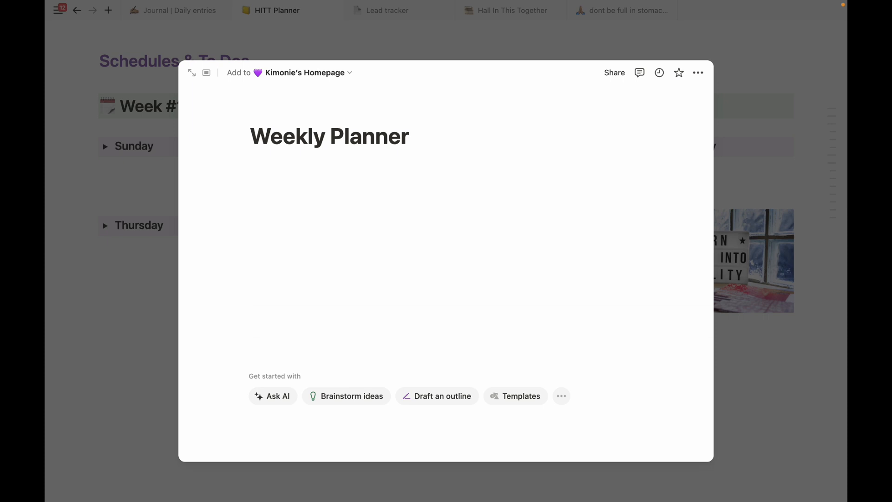
text(/)
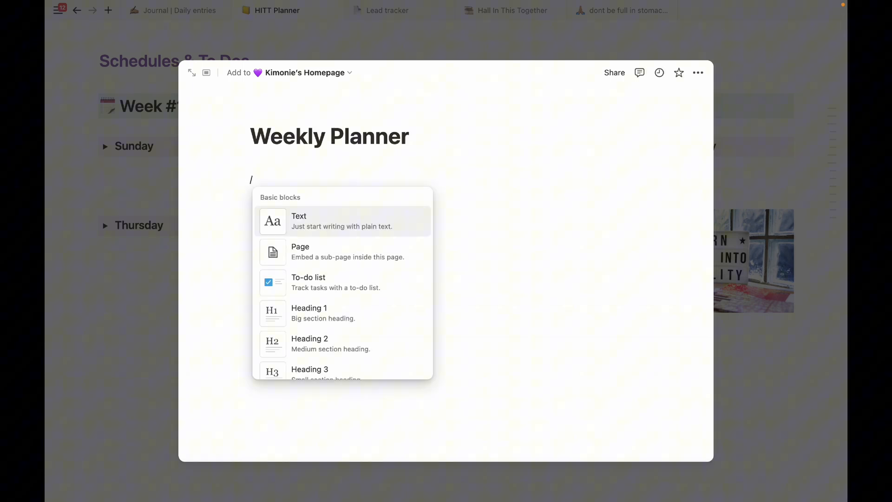
text(hea)
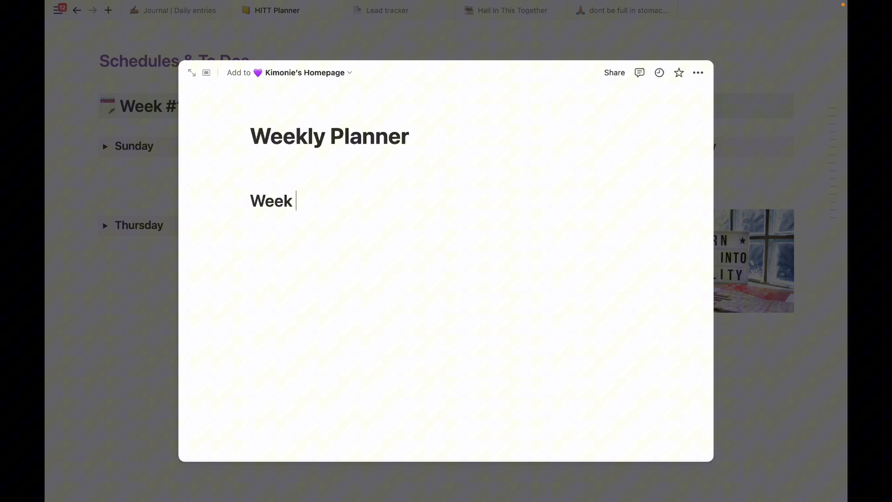
text(#1)
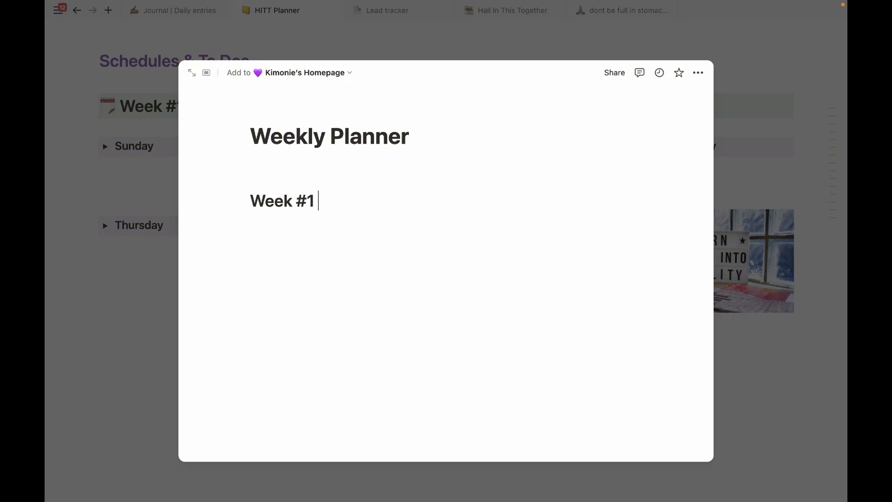
text((S))
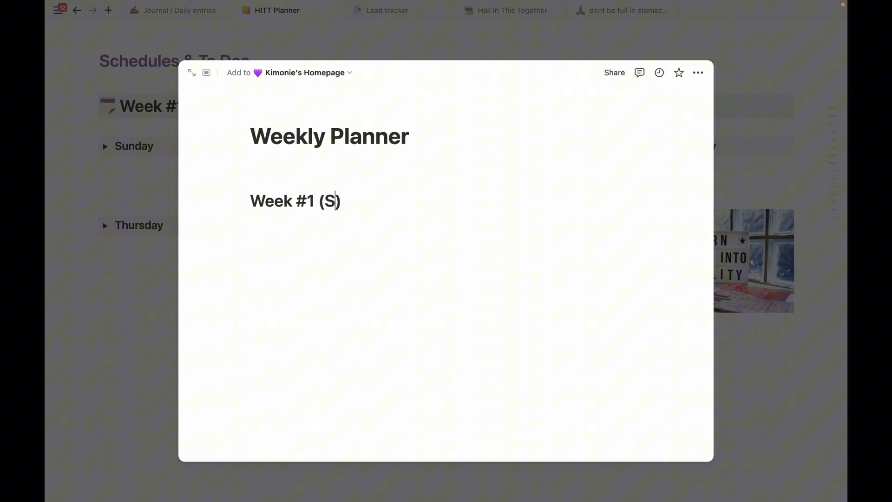
text(eptember 1-)
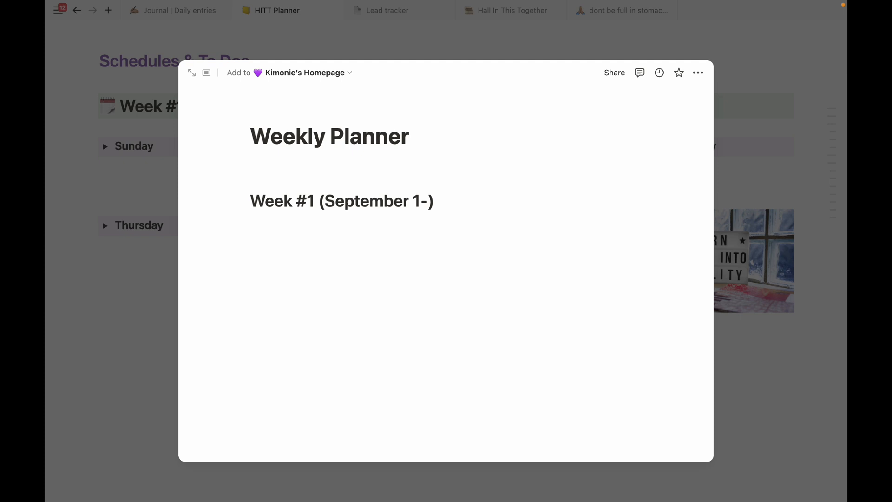
Step: Give the Week #1 heading a background colour and add a 'Sunday' toggle heading beneath it
click(242, 201)
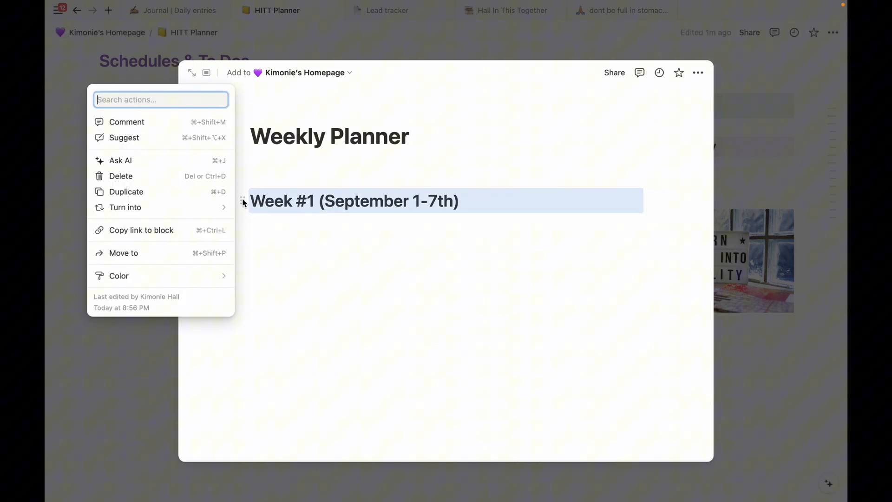
click(118, 275)
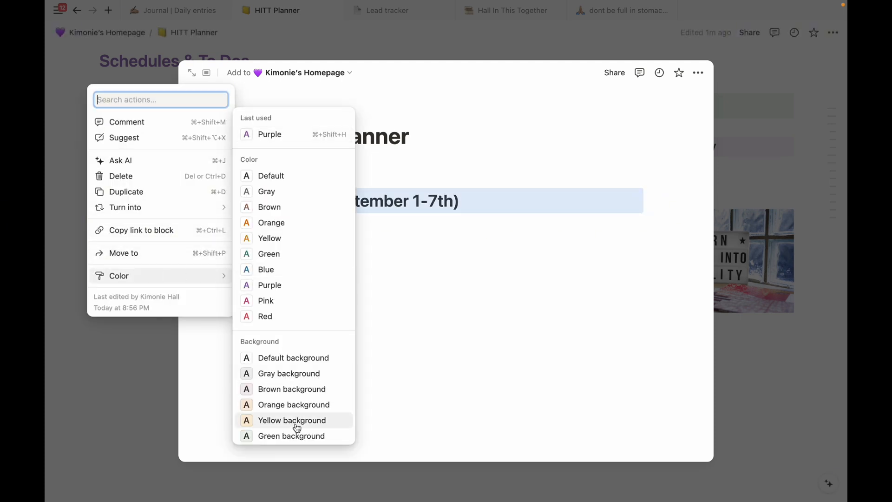
click(291, 421)
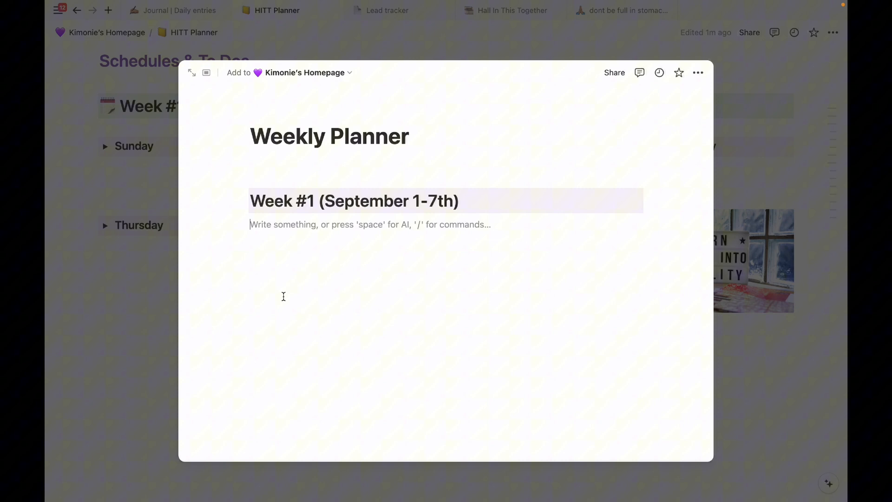
text(/)
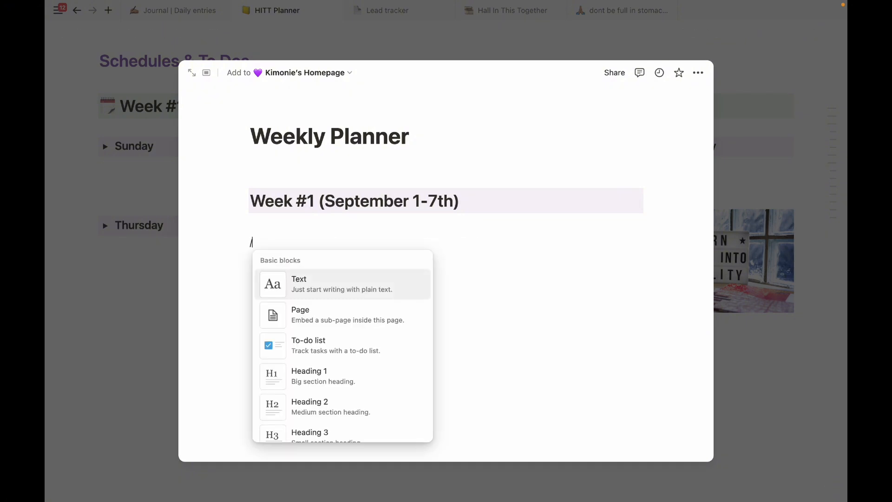
click(310, 407)
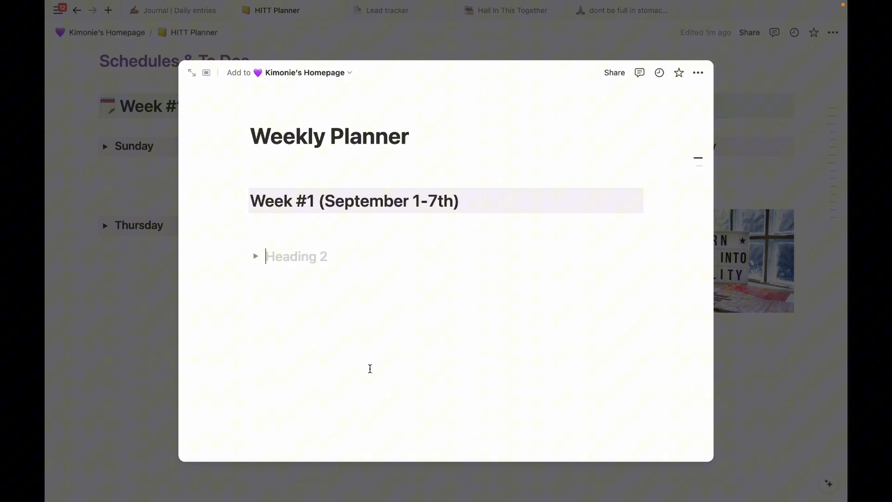
text(Sunday)
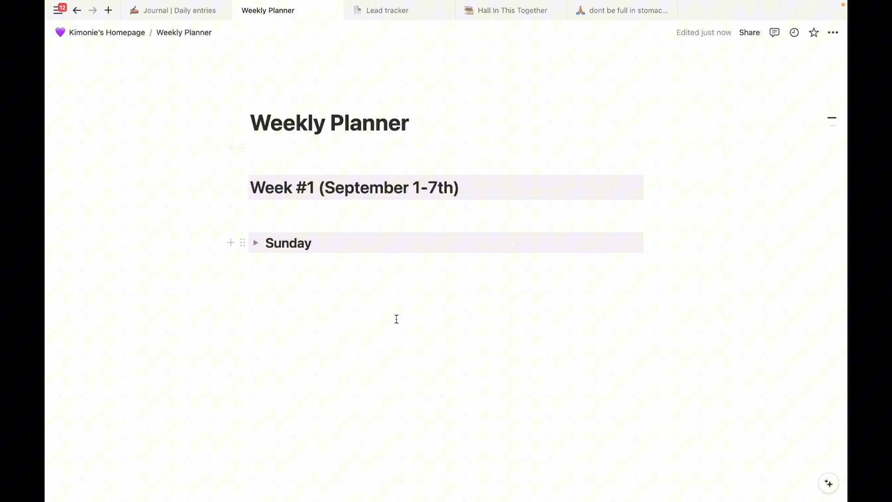
Step: Duplicate the Sunday toggle six times and retitle copies Monday, Tuesday, Wednesday through Saturday
click(833, 32)
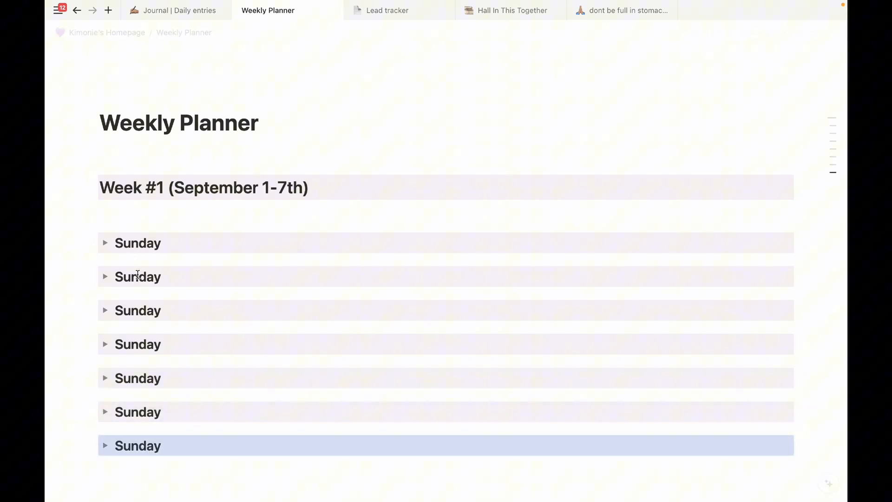
text(Monday)
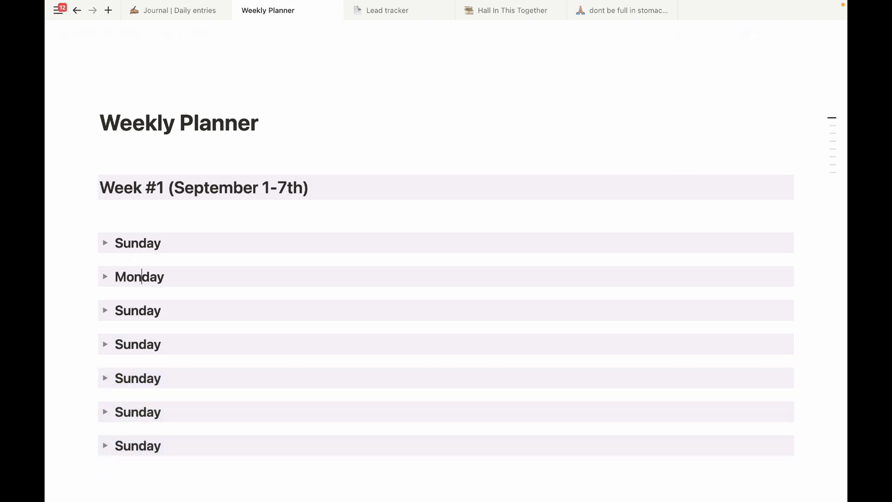
text(Tuesday)
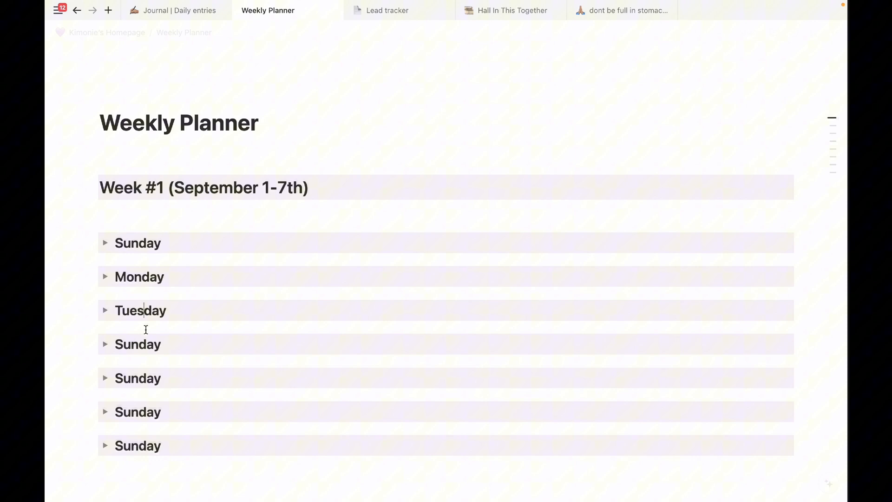
text(Wednesday)
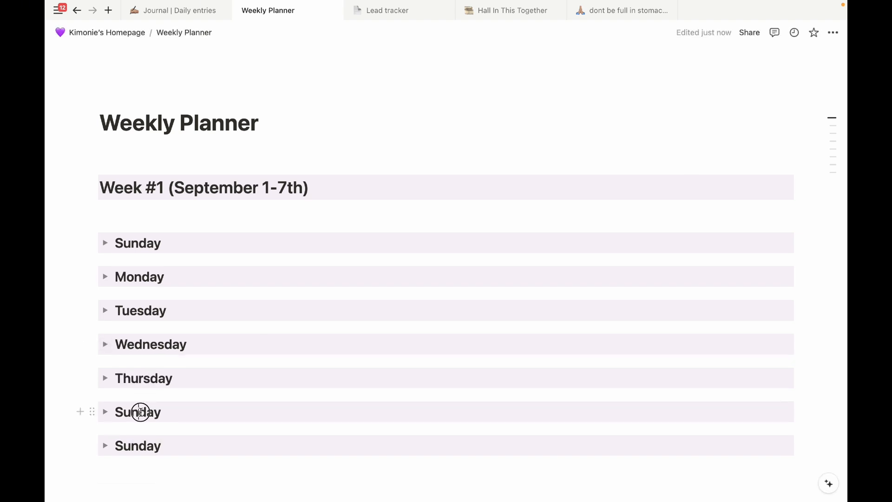
text(Friday)
text(atur)
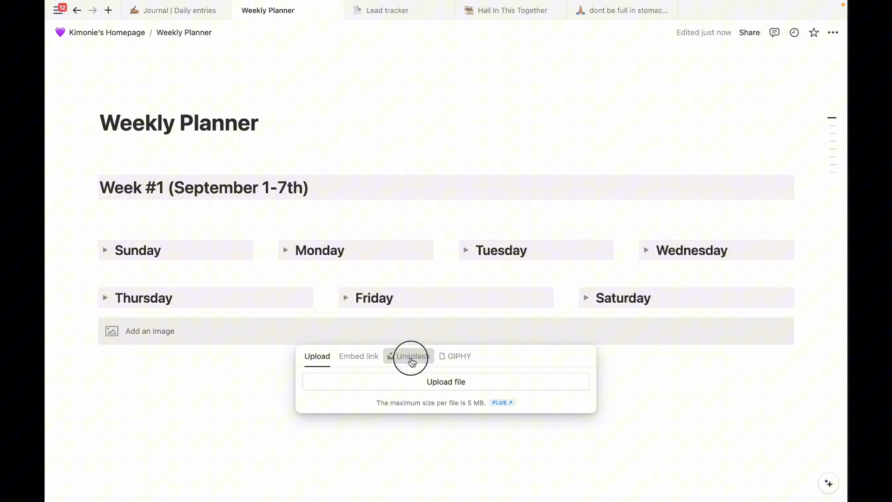
Step: Insert an Unsplash image found by searching 'quote', choosing the letter-board photo
click(412, 356)
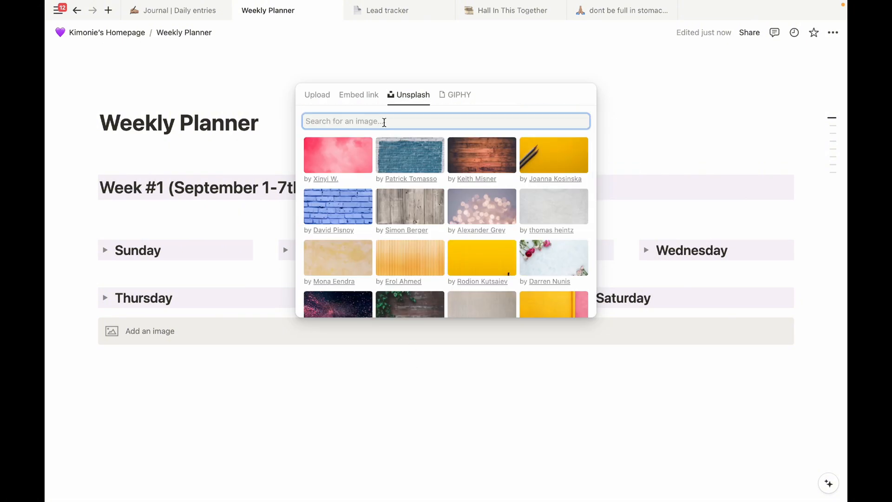
text(quote)
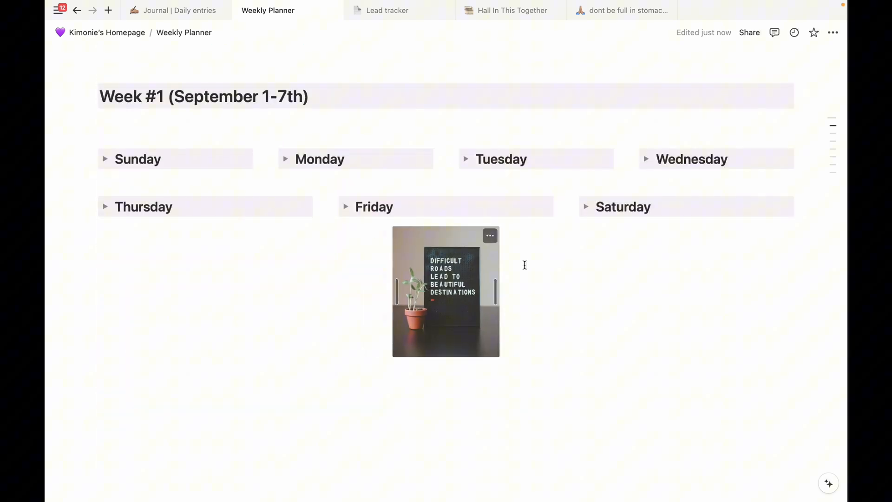
scroll(down, 3)
text(/bu)
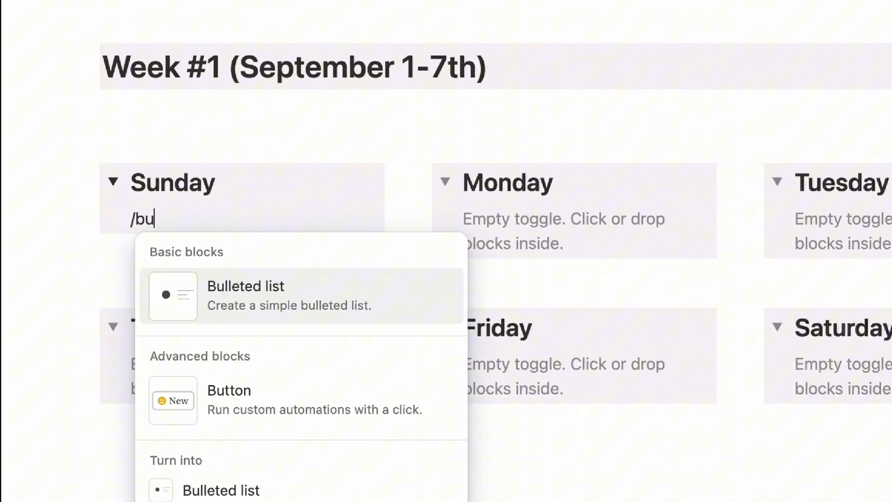
Step: Insert a button block named 'Sunday' with a calendar icon inside the Sunday toggle
click(229, 399)
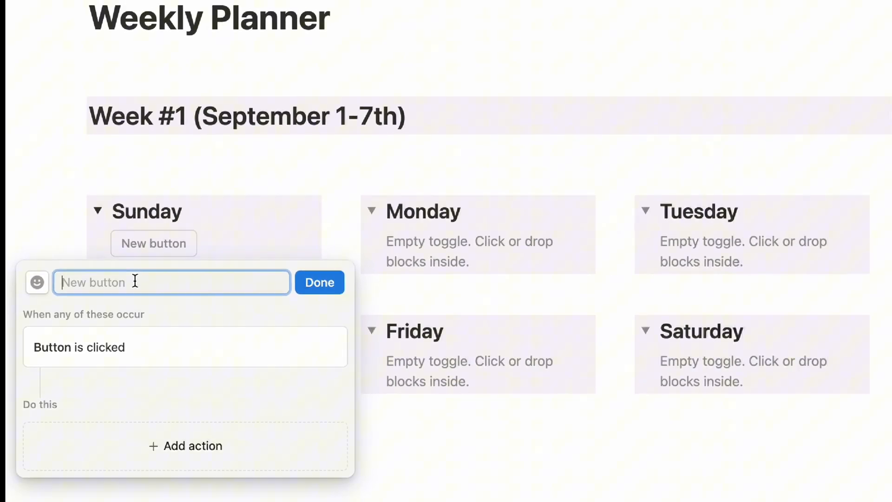
text(Sunday)
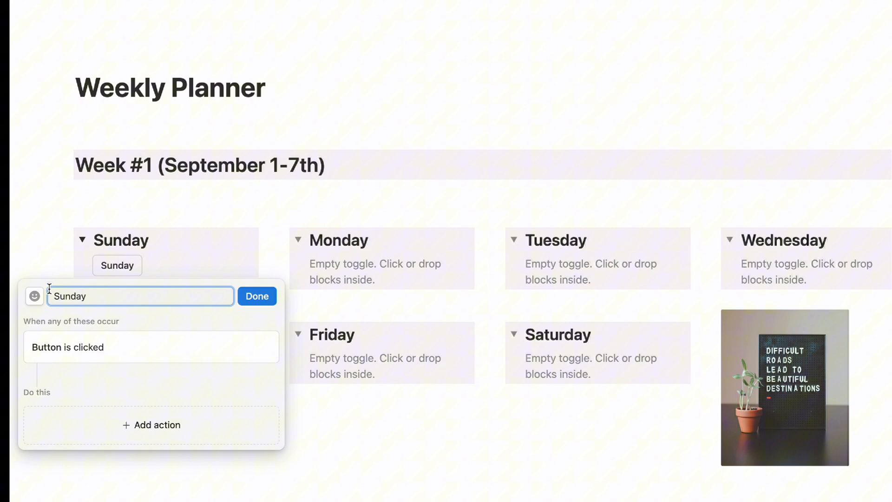
click(34, 296)
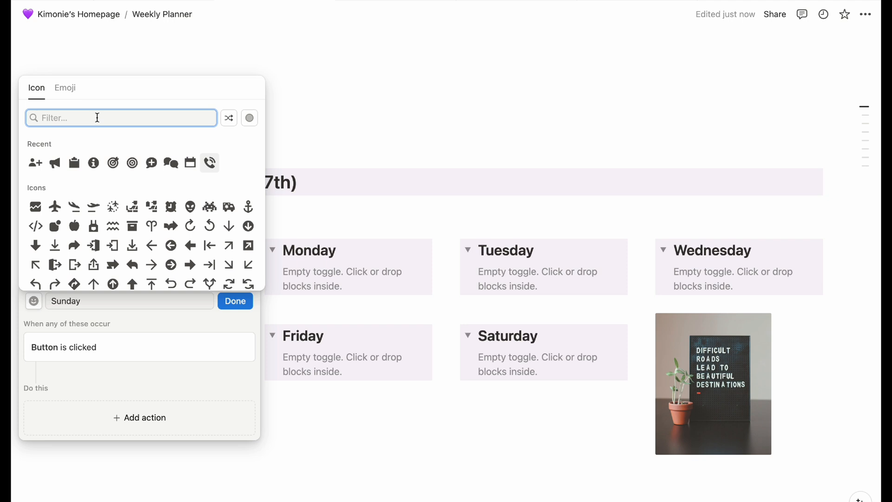
mouse_move(191, 162)
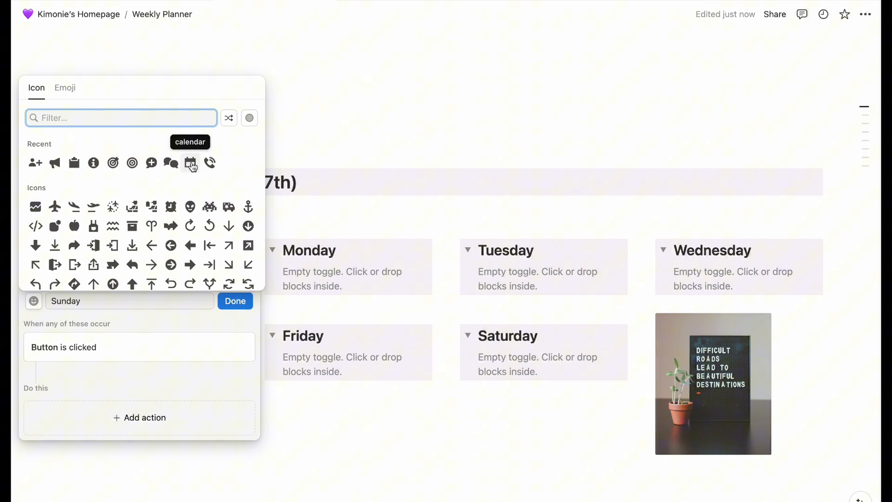
click(64, 87)
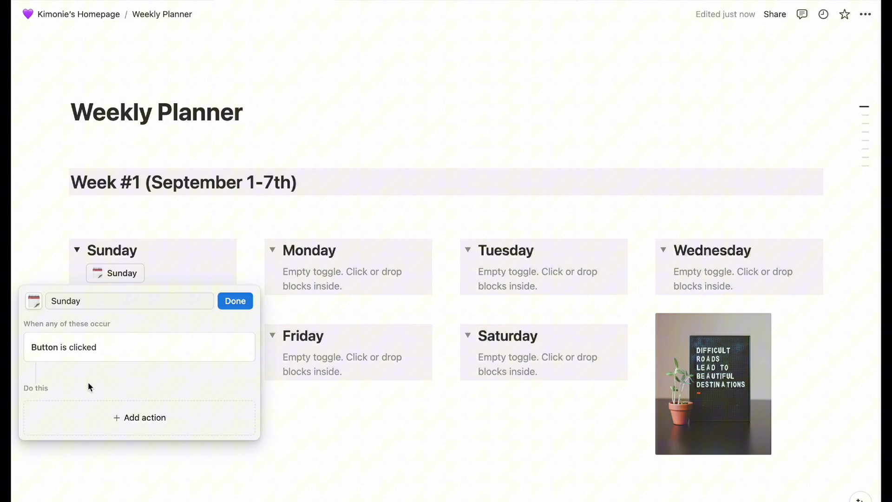
Step: Set the button to insert a Routine to-do list: shower, walk, read, journal, night routine, plan week ahead
click(140, 418)
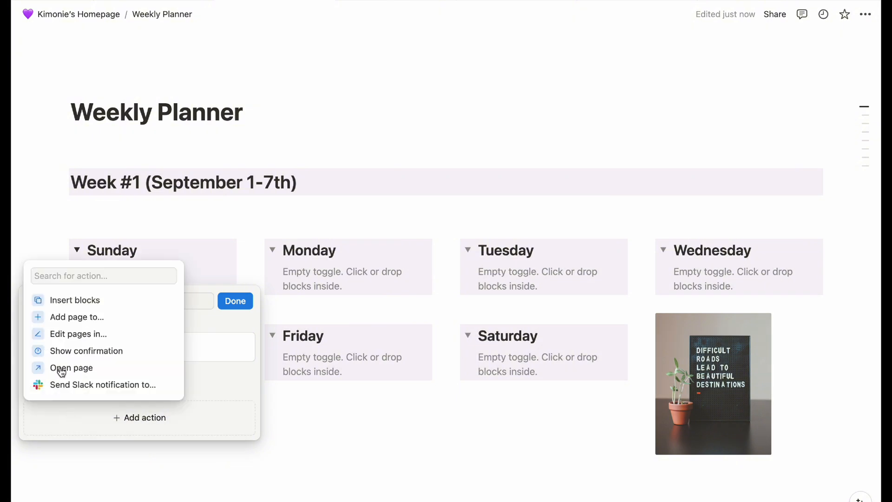
click(75, 300)
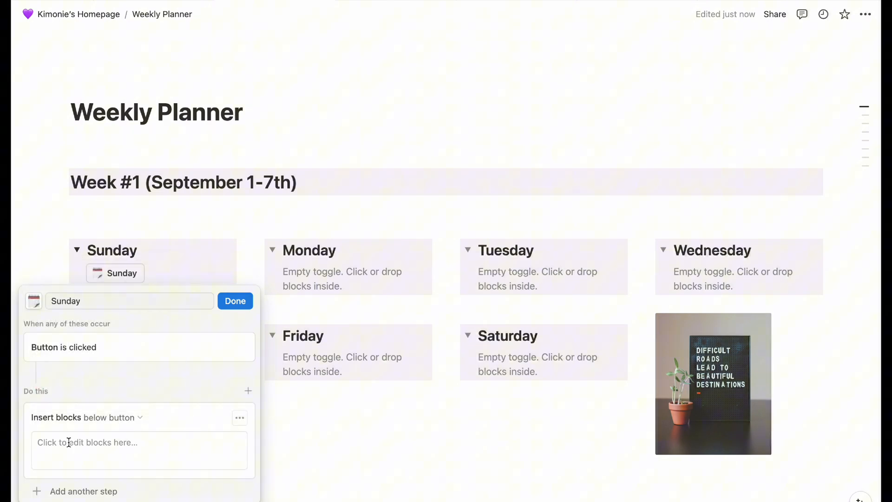
click(139, 450)
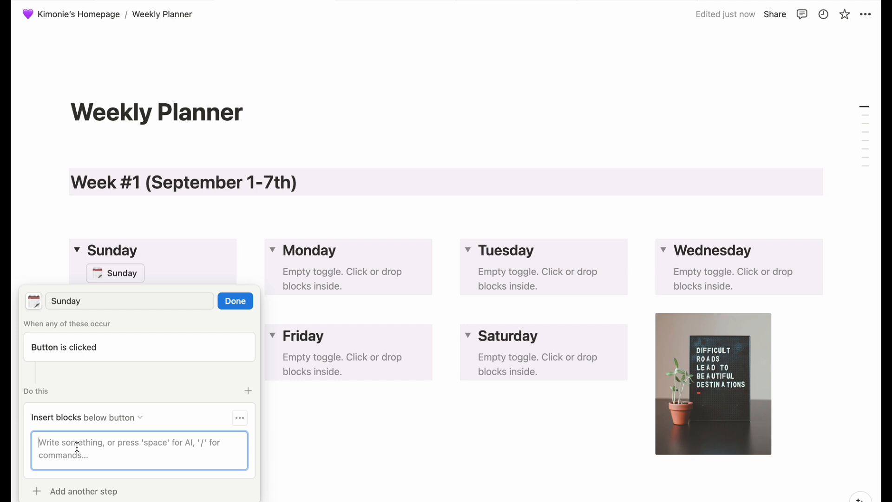
text(Routine)
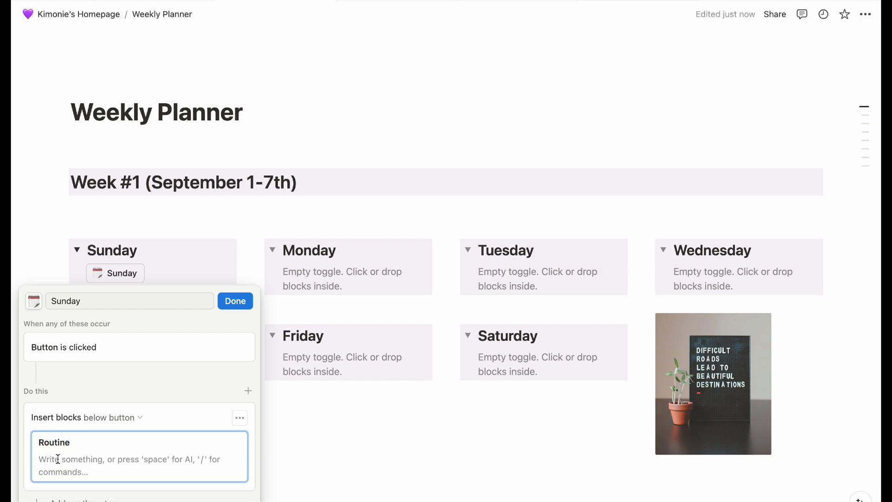
text(/to)
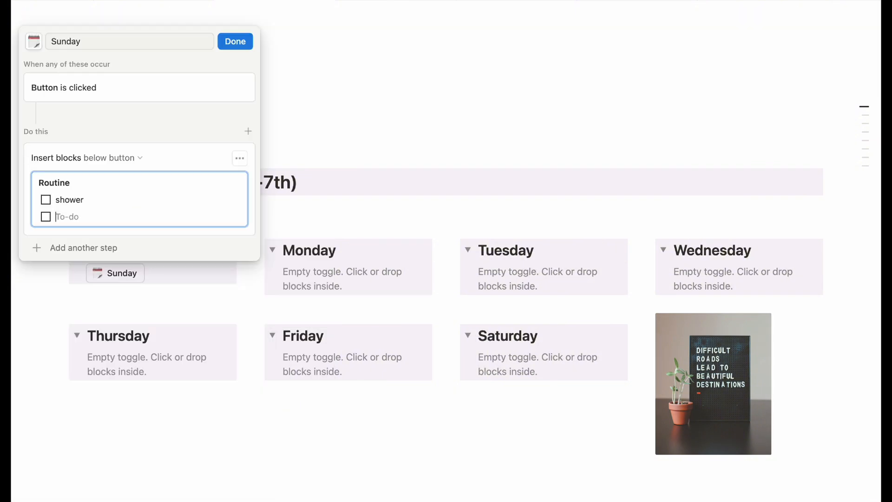
text(walk)
text(journal)
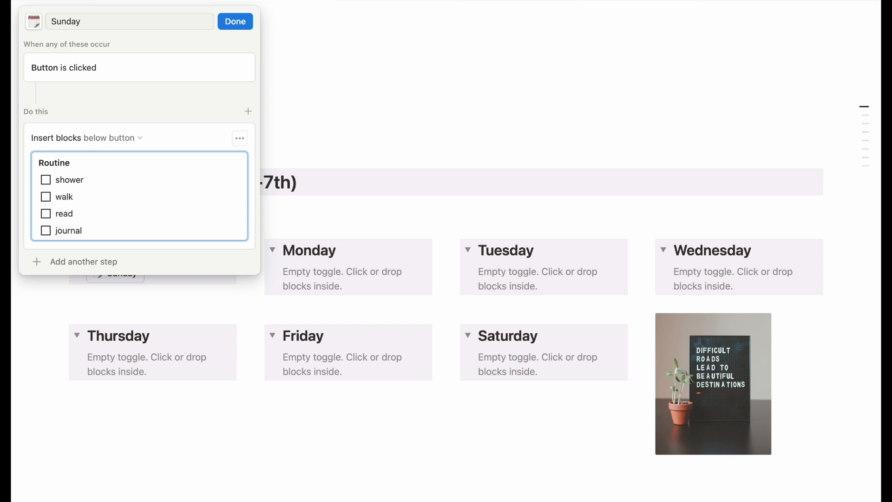
text(night rouitne)
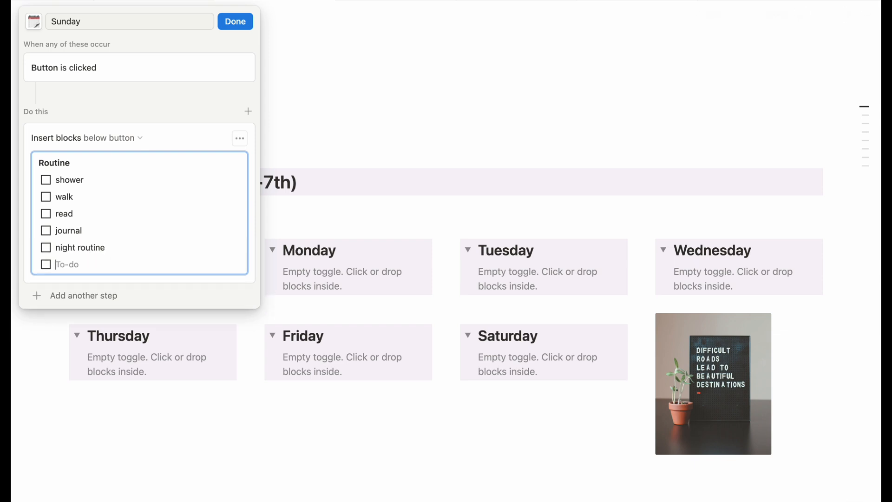
text(plan week ahead)
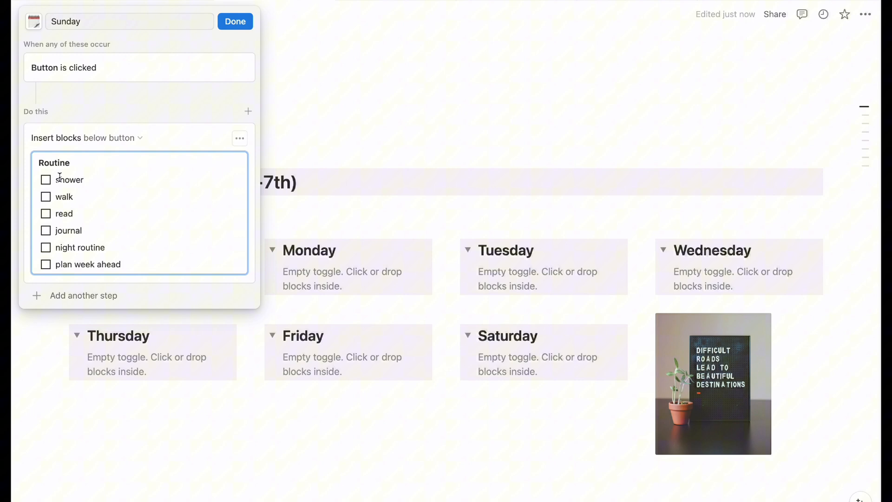
Step: Colour the shower to-do item purple via its text options
right_click(67, 179)
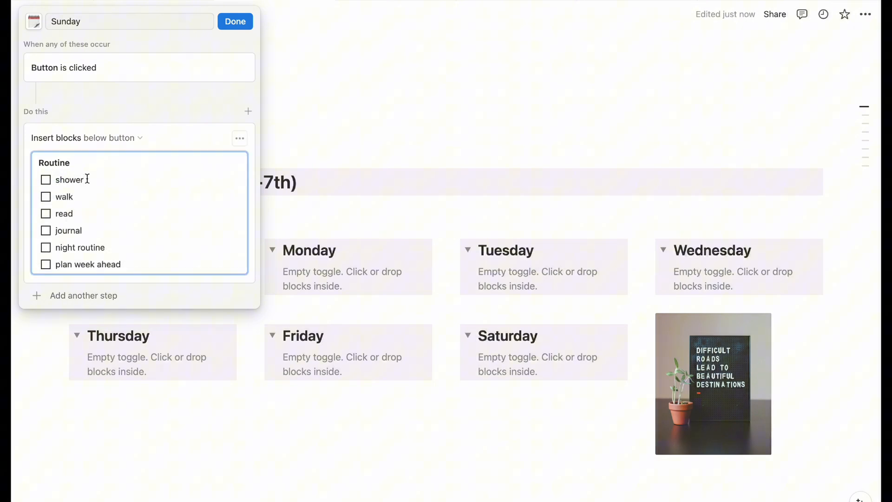
double_click(68, 179)
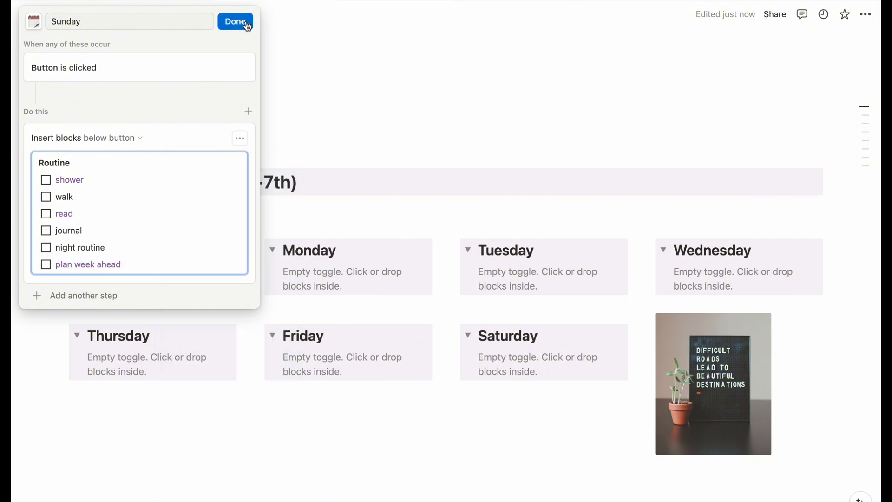
Step: Finish the Sunday button, insert its Routine checklist and tick shower, walk and journal
click(235, 21)
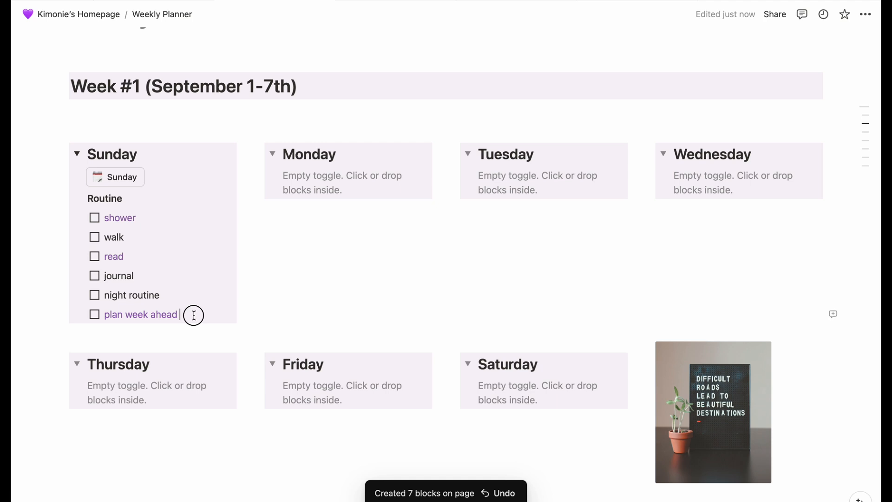
click(94, 218)
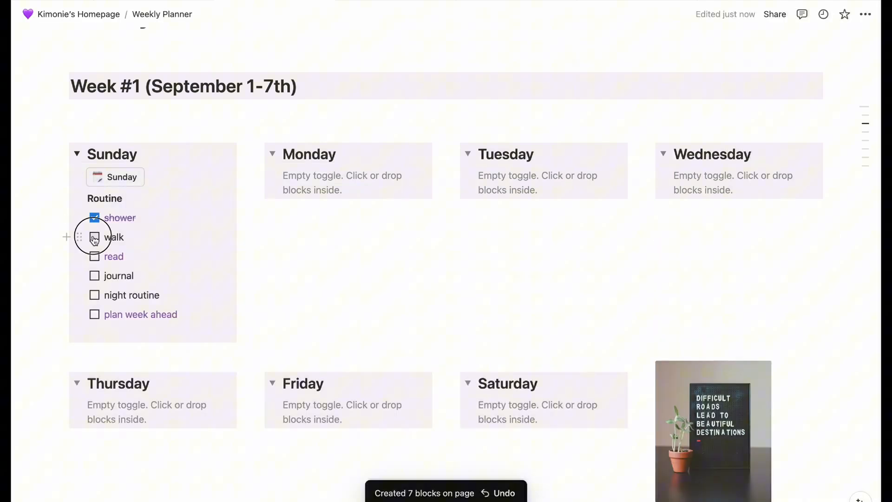
text(/)
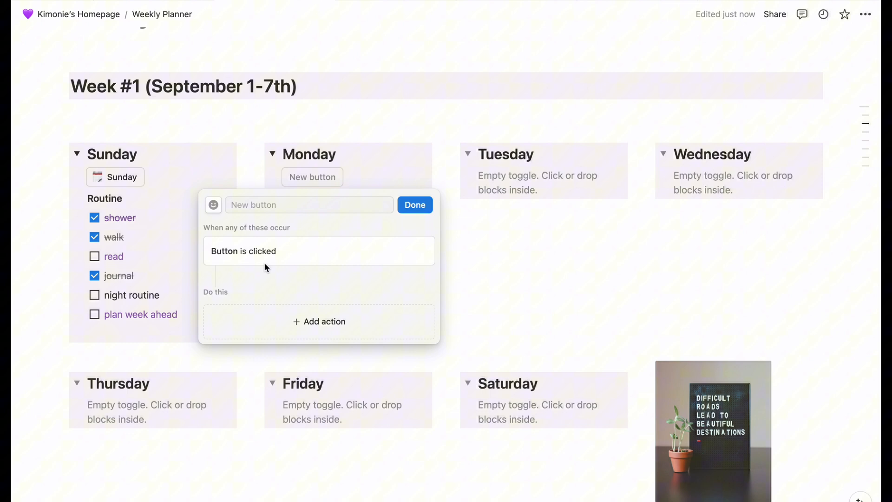
Step: Make Monday's button insert Routine, Work/Business and Personal to-do lists including 'work on proposals' and 'Check com'
click(319, 322)
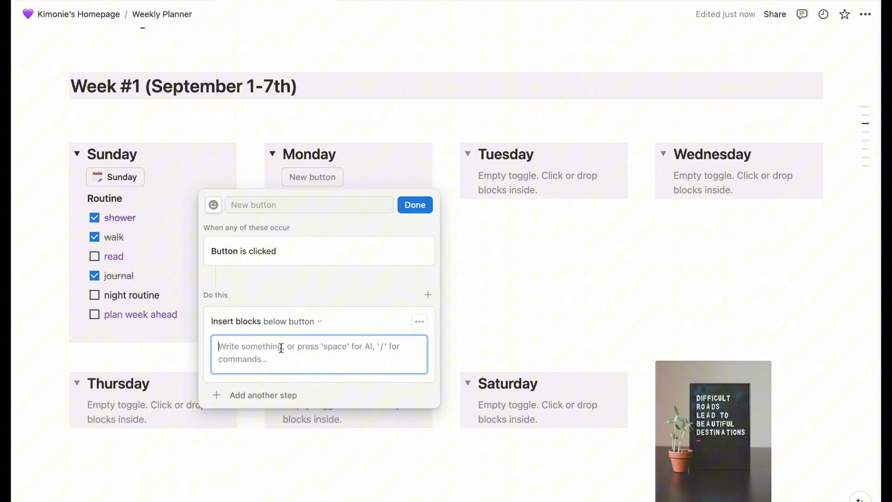
text(/to)
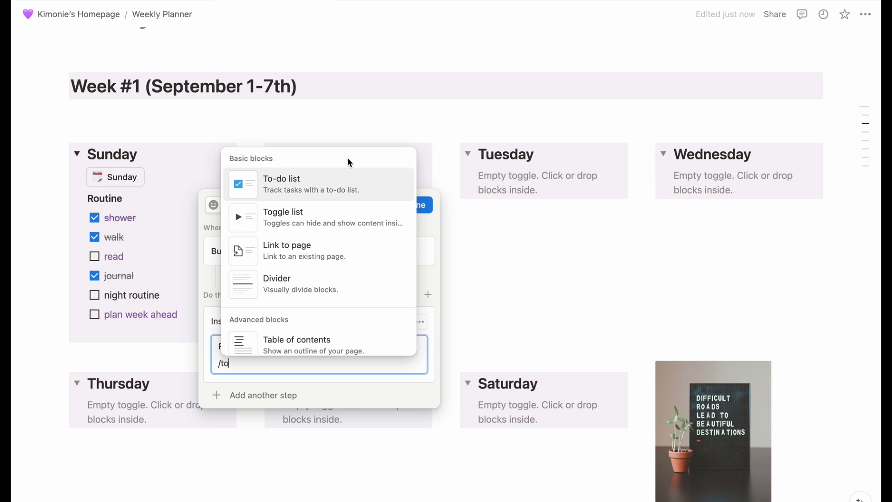
click(281, 178)
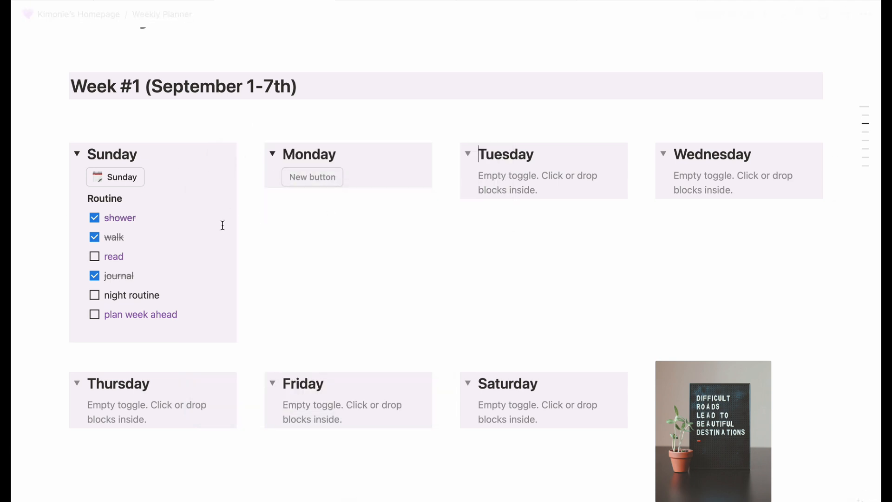
click(312, 176)
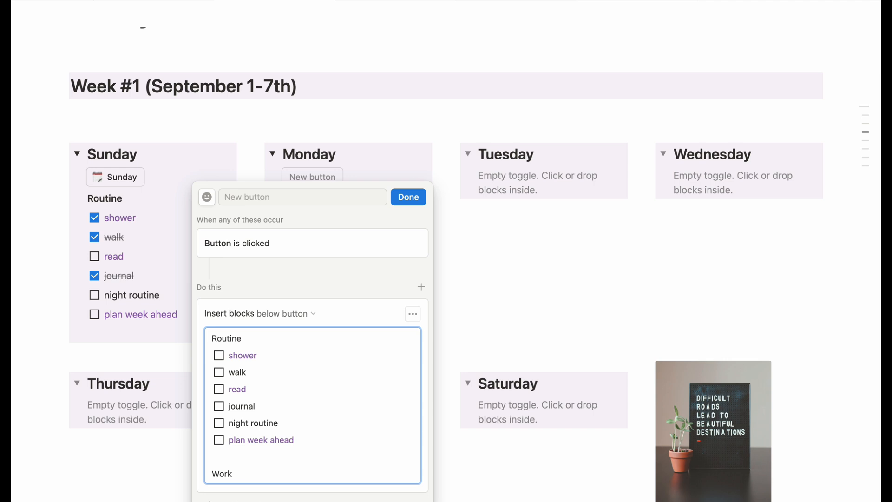
text(/Business)
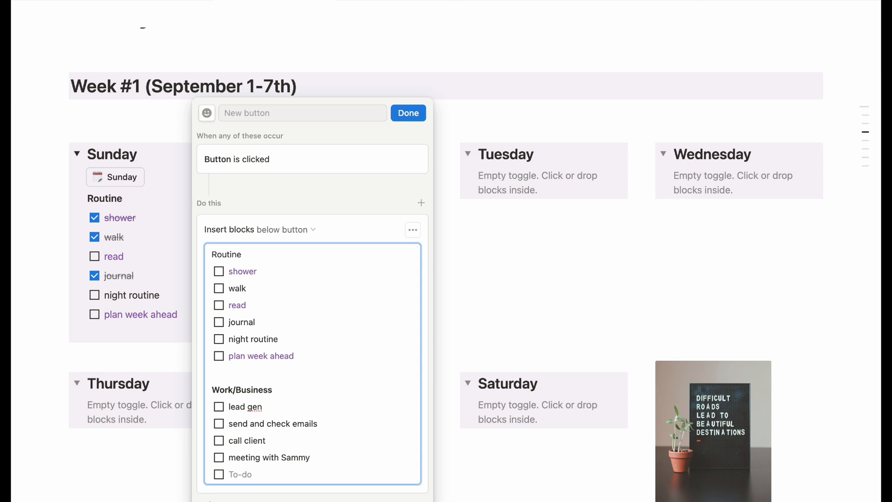
text(woek on pr)
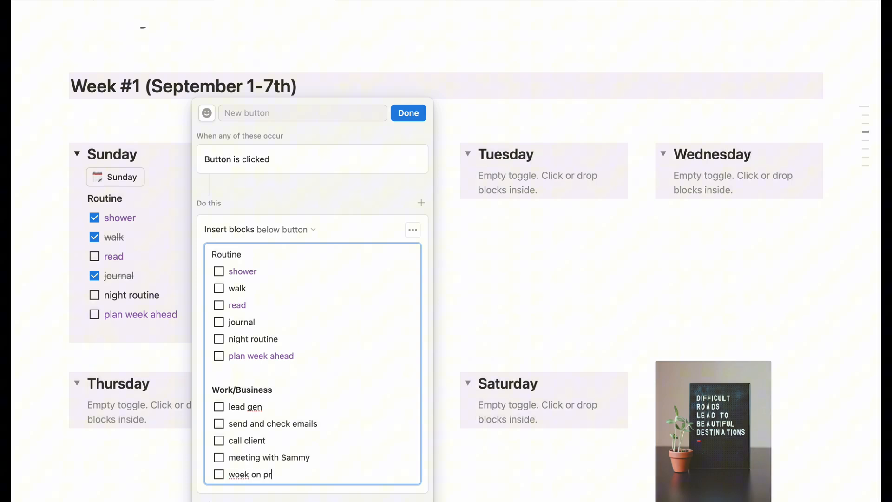
text(work on proposals)
text(spa day)
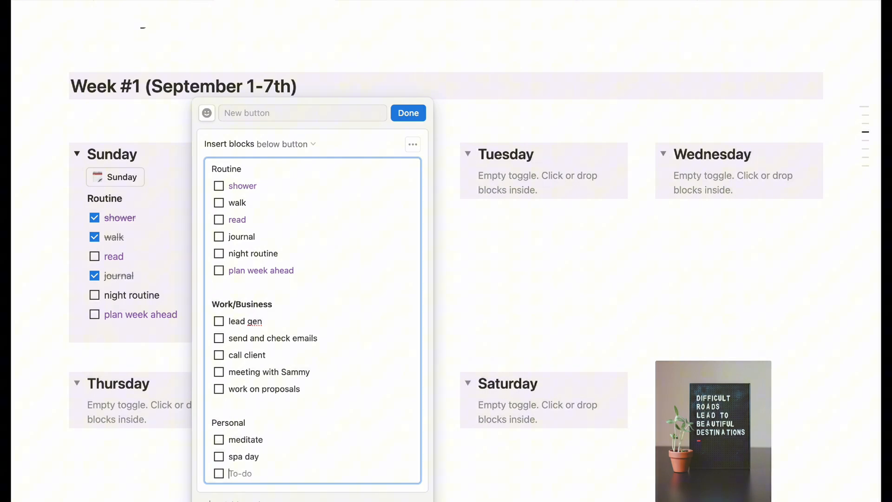
text(Check comments and message on social)
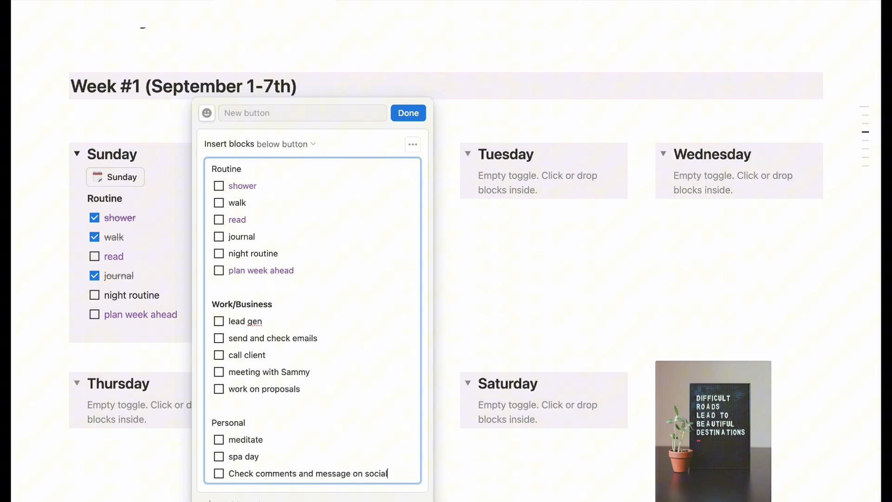
text(Monday)
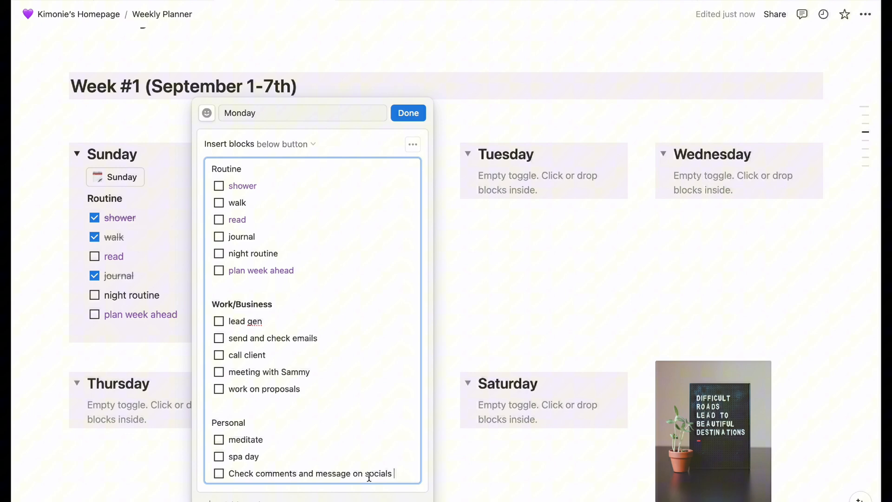
Step: Colour selected Monday tasks such as the lead gen task purple and finish the button
double_click(260, 372)
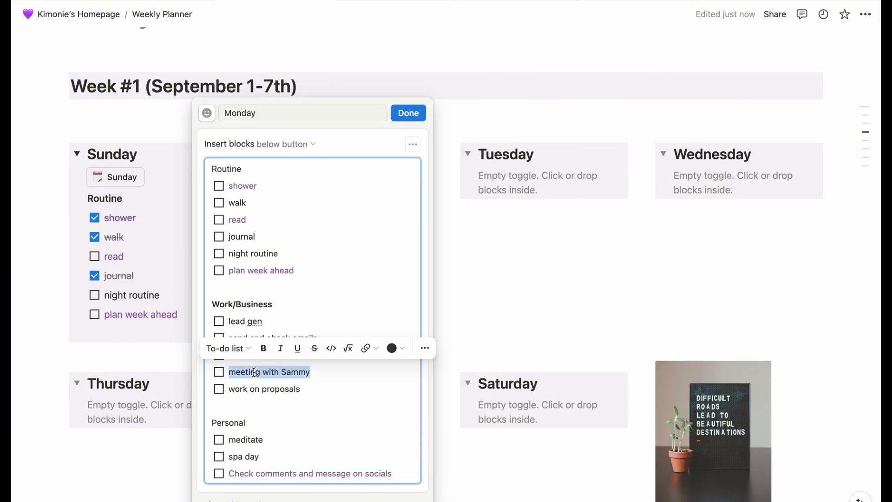
click(392, 347)
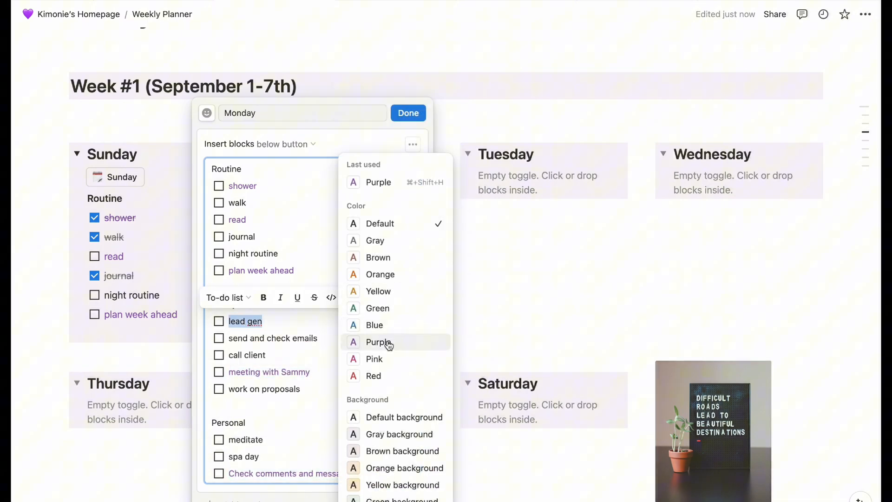
click(342, 350)
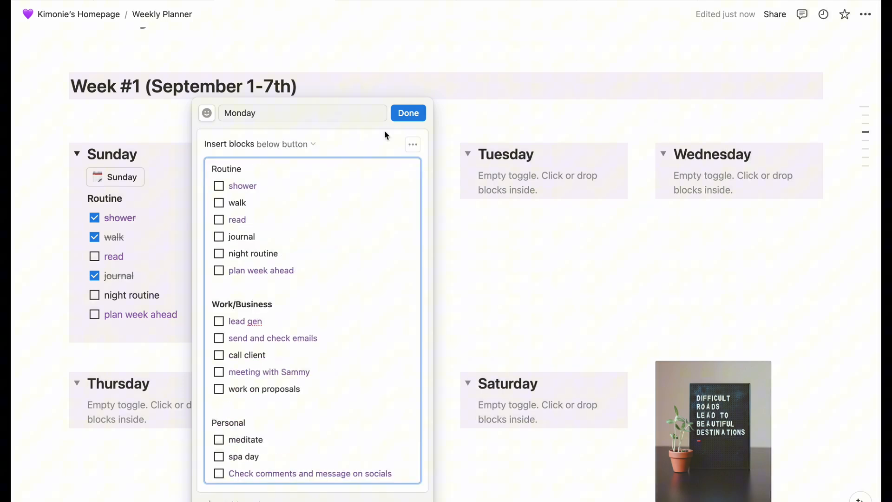
click(409, 112)
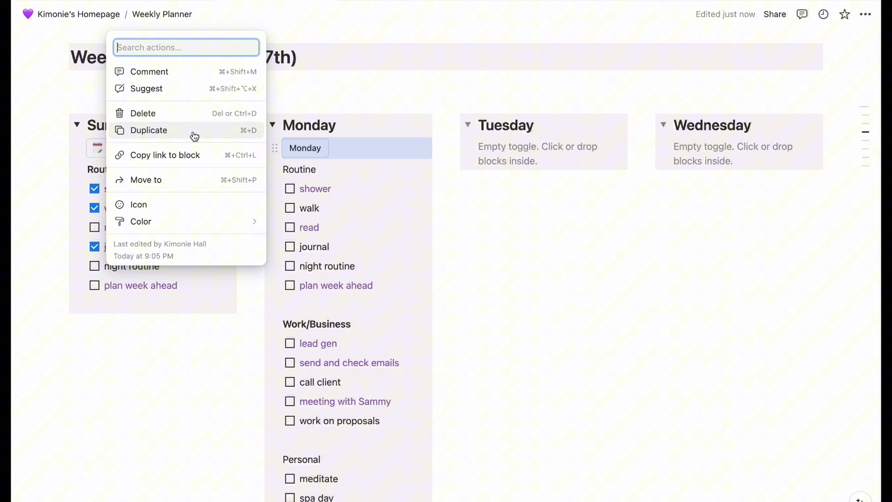
Step: Duplicate Monday's button as Tuesday with Personal task 'go to the park after work to do grounding'
click(148, 130)
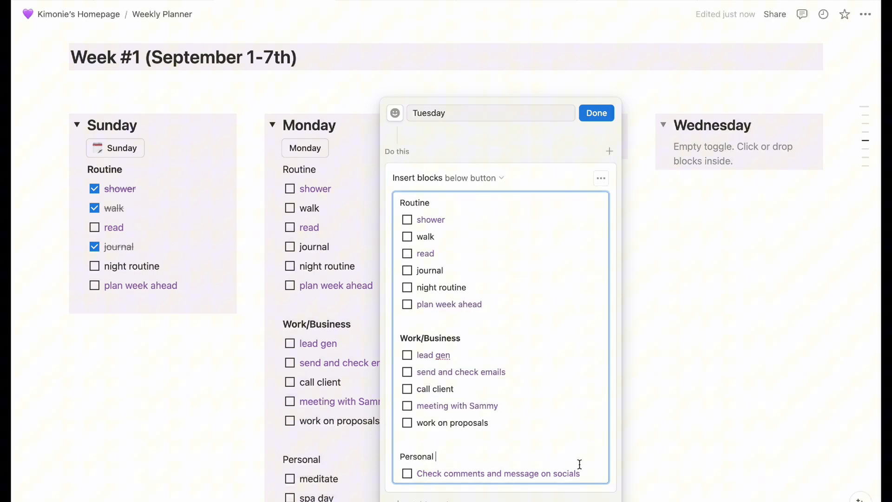
text(go to the park)
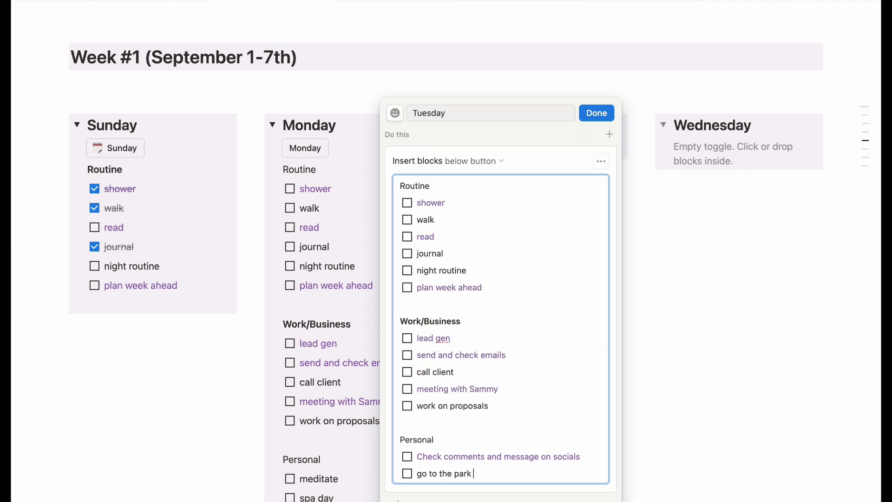
text(after work to do grounding)
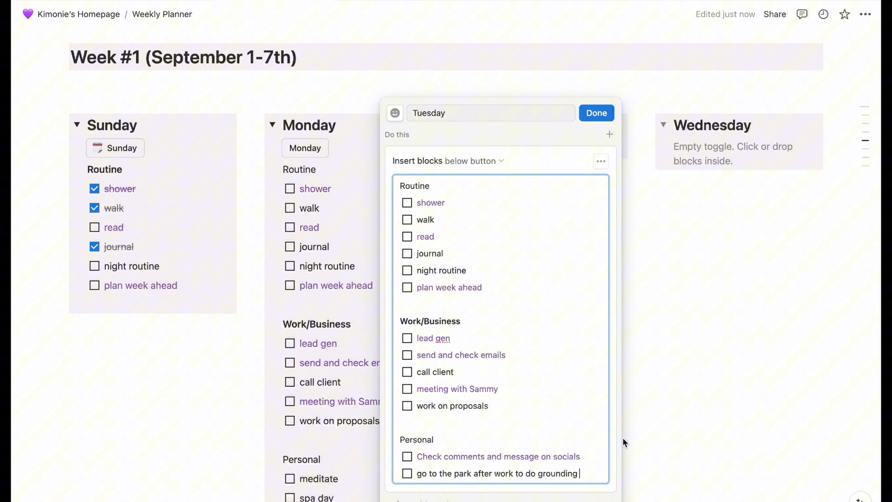
click(596, 112)
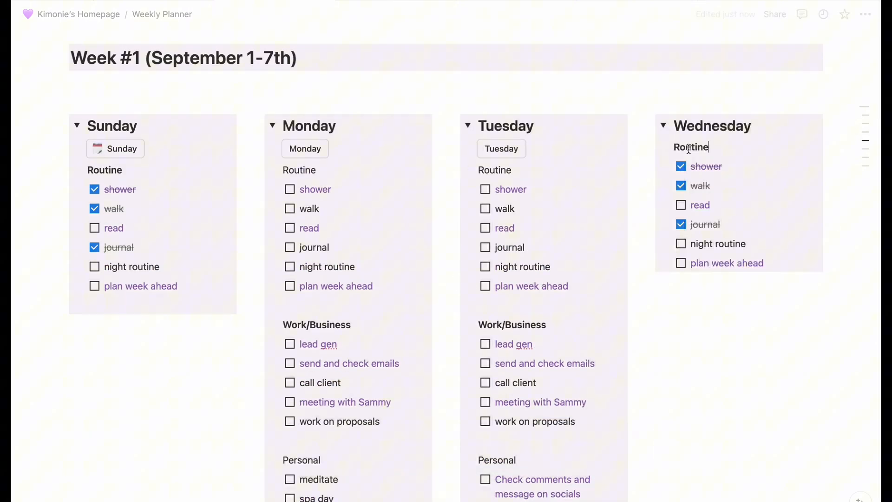
Step: Copy Tuesday's button into Wednesday and add the task 'take pictures for socials'
click(663, 125)
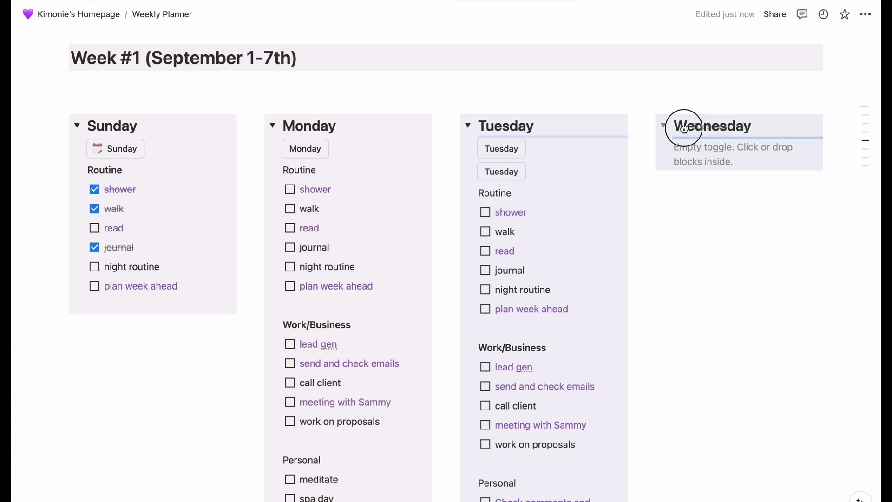
click(685, 126)
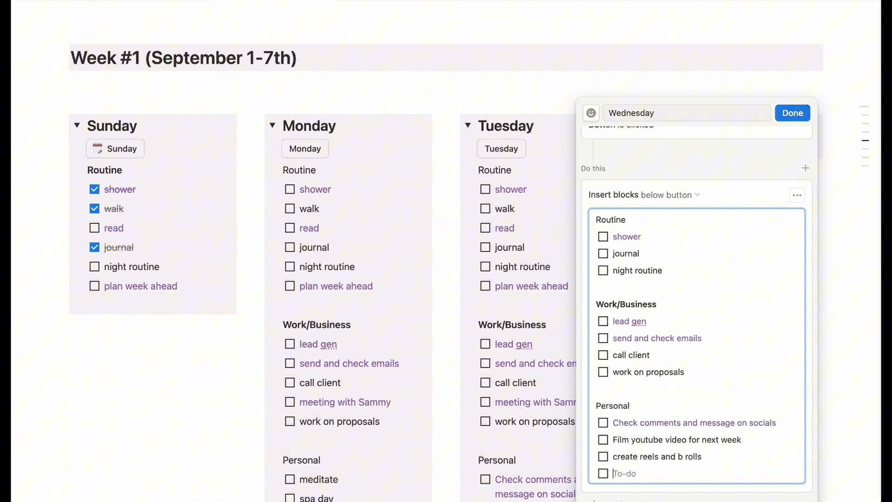
text(take pictures for socials)
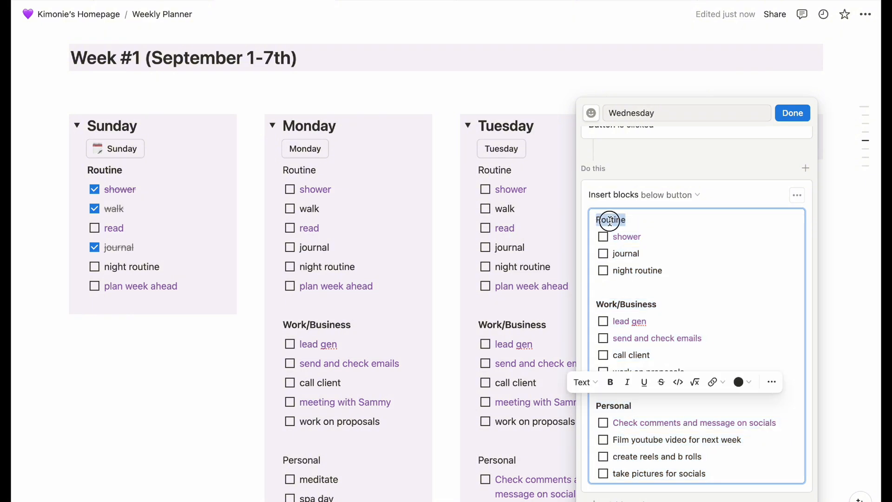
click(791, 112)
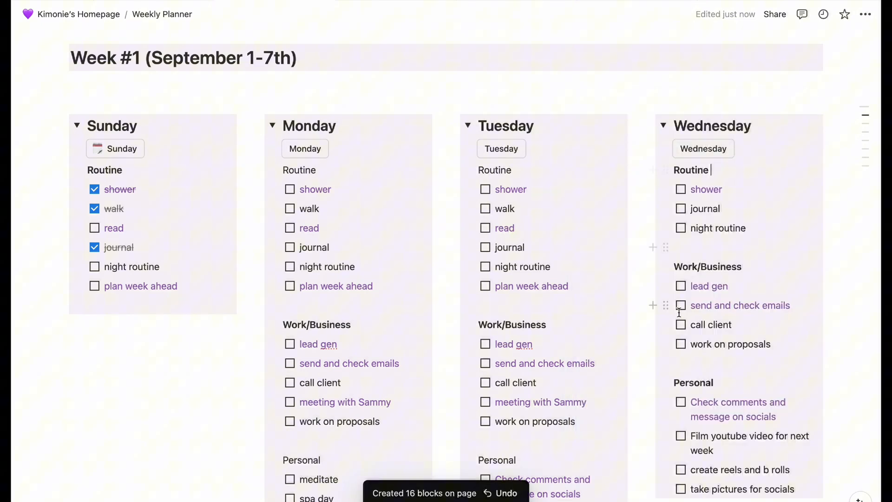
Step: Edit the copied buttons for Thursday and Friday, adding Friday task 'Organise and declutter devices'
scroll(down, 3)
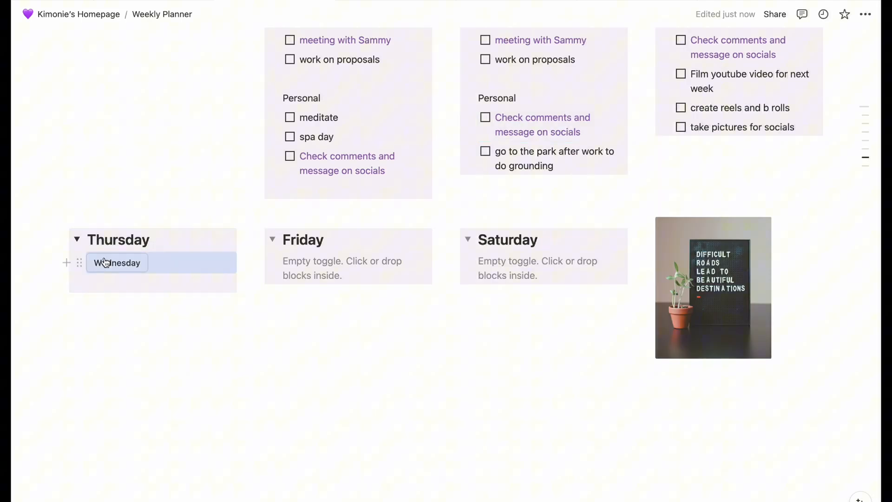
click(117, 262)
text(Thursday)
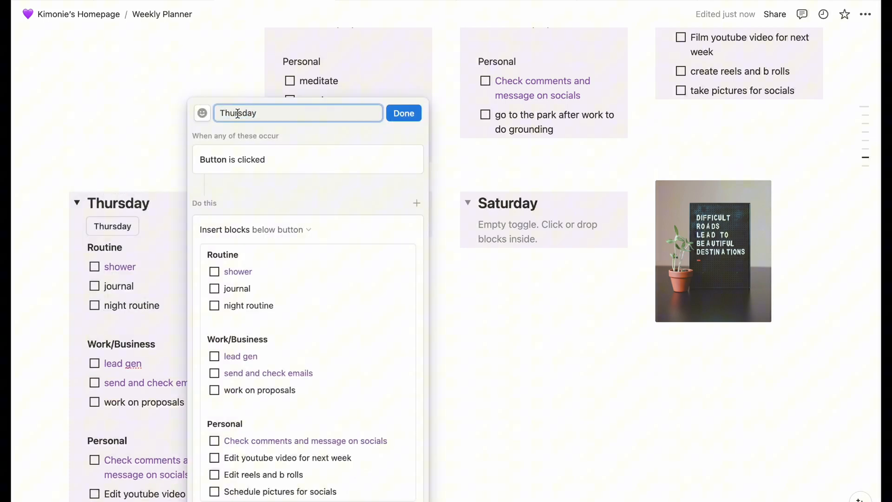
text(Friday)
click(311, 457)
text(Schedule)
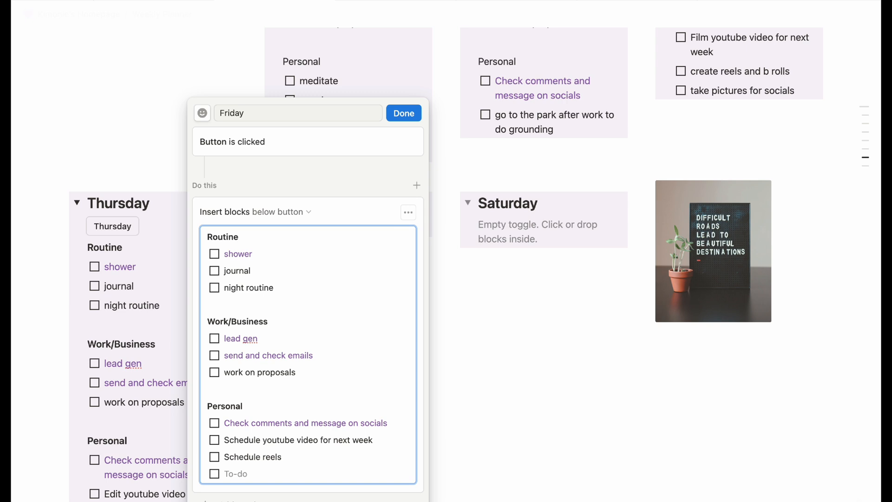
text(Organise and declutter devices)
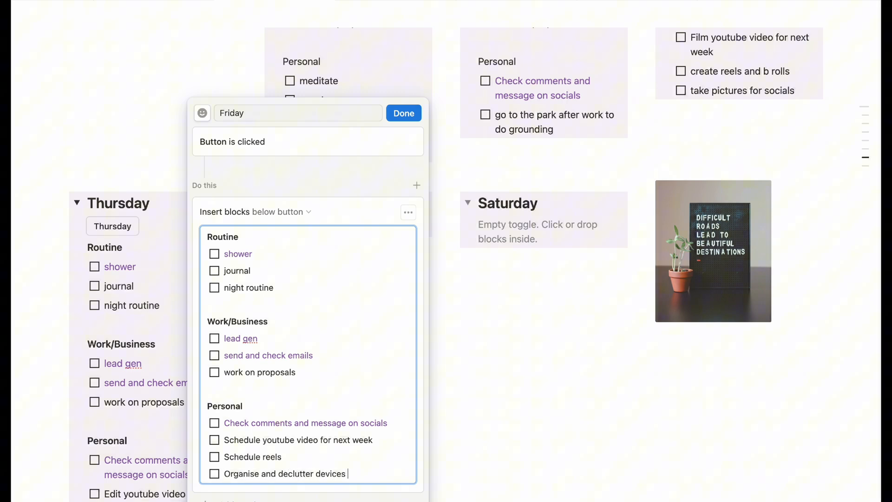
key(Enter)
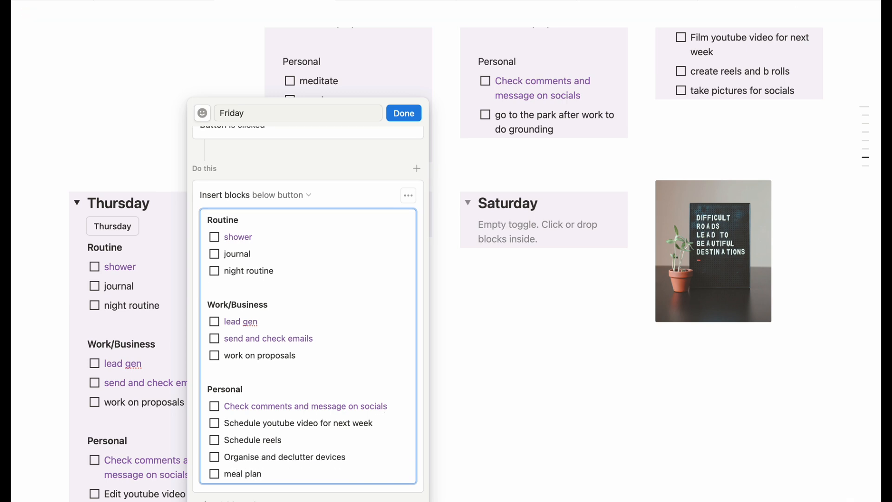
click(402, 113)
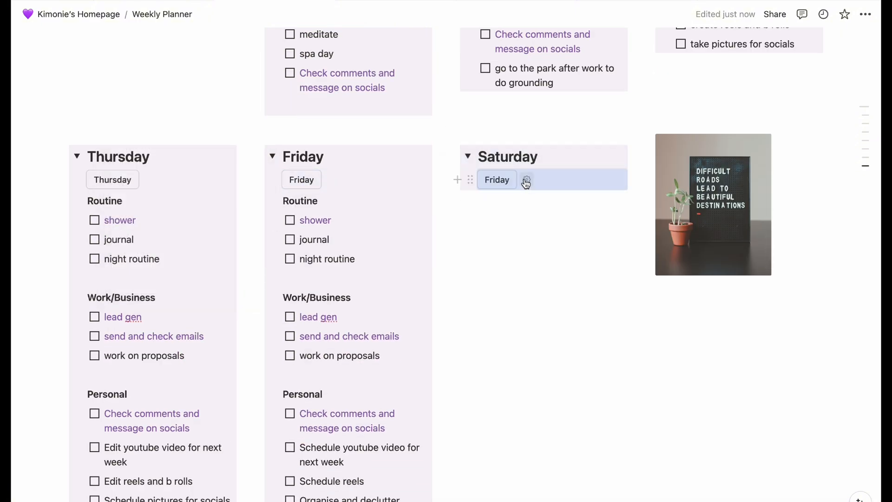
Step: Edit Saturday's copied button, adding a 'review goals of the week' task to its Personal list
click(525, 180)
text(a)
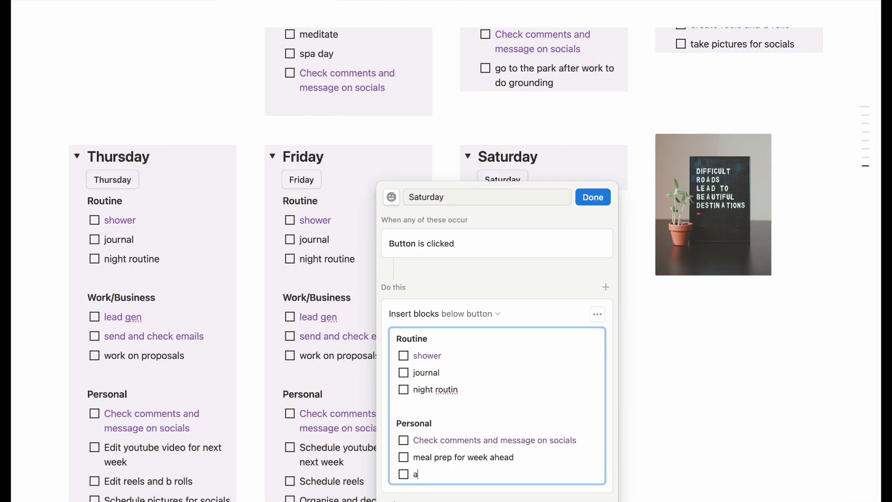
text(sses and review goals of the week)
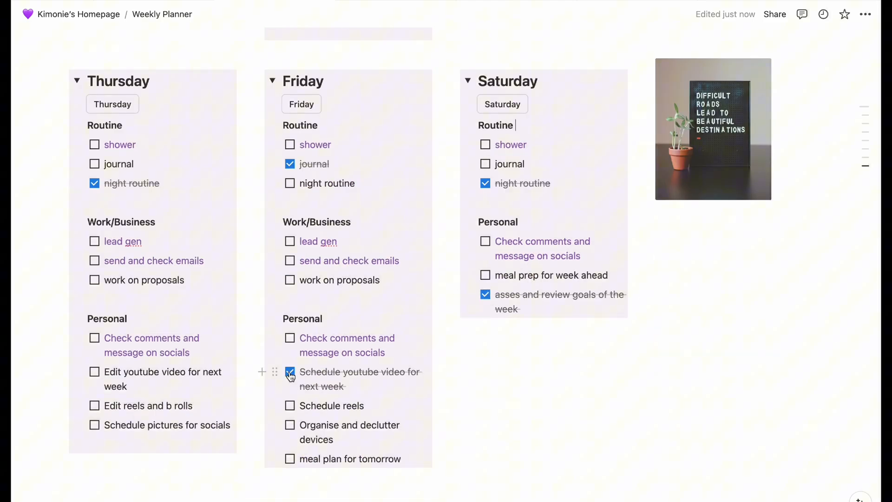
scroll(up, 3)
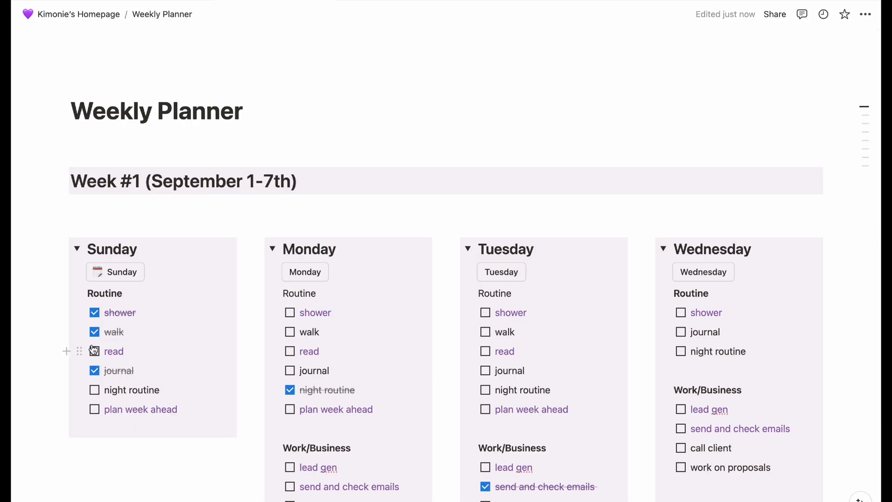